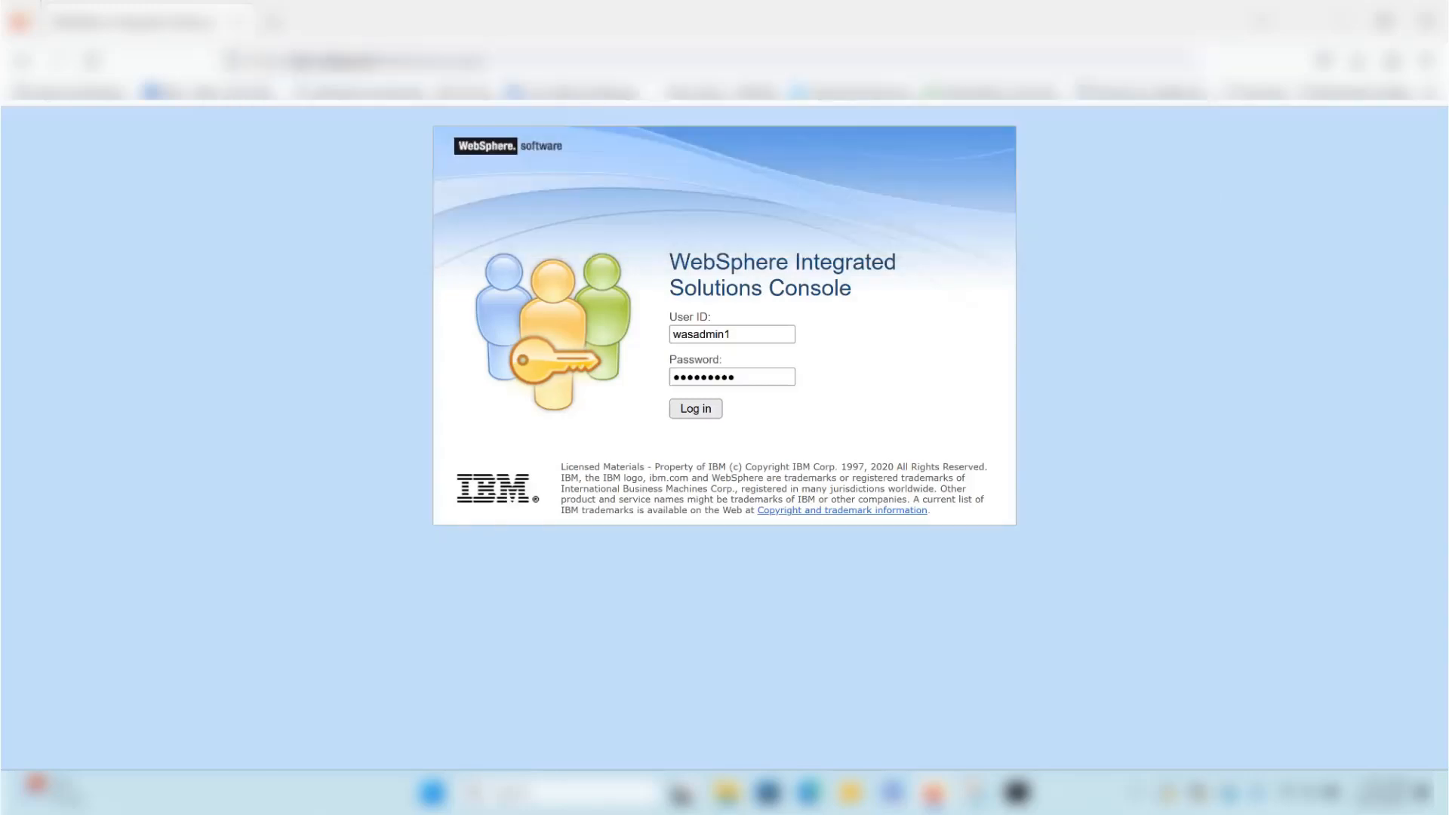
pyautogui.moveTo(695, 408)
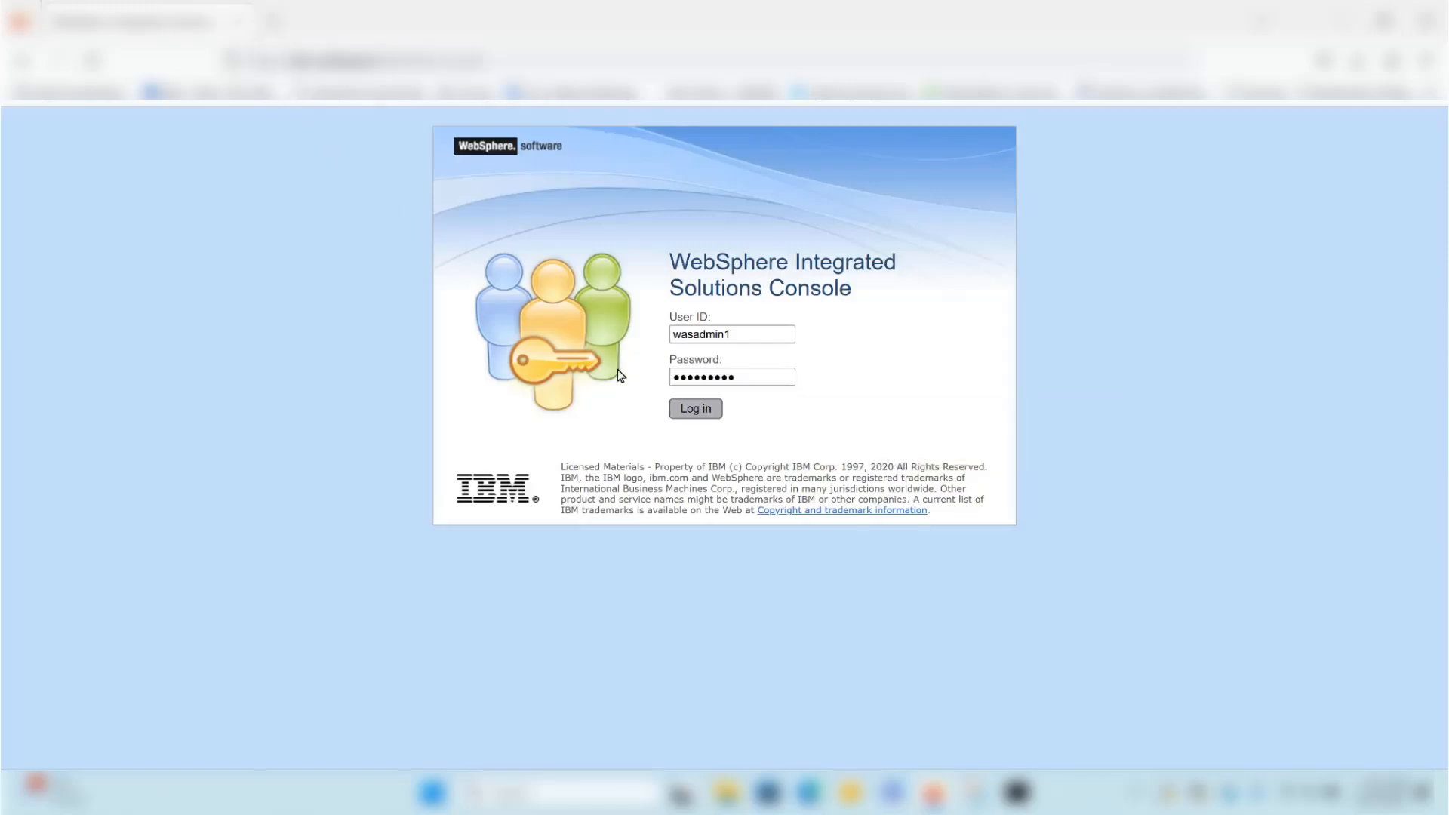
# - Log in and reach the SSL configurations list under SSL certificate and key management
pyautogui.click(695, 408)
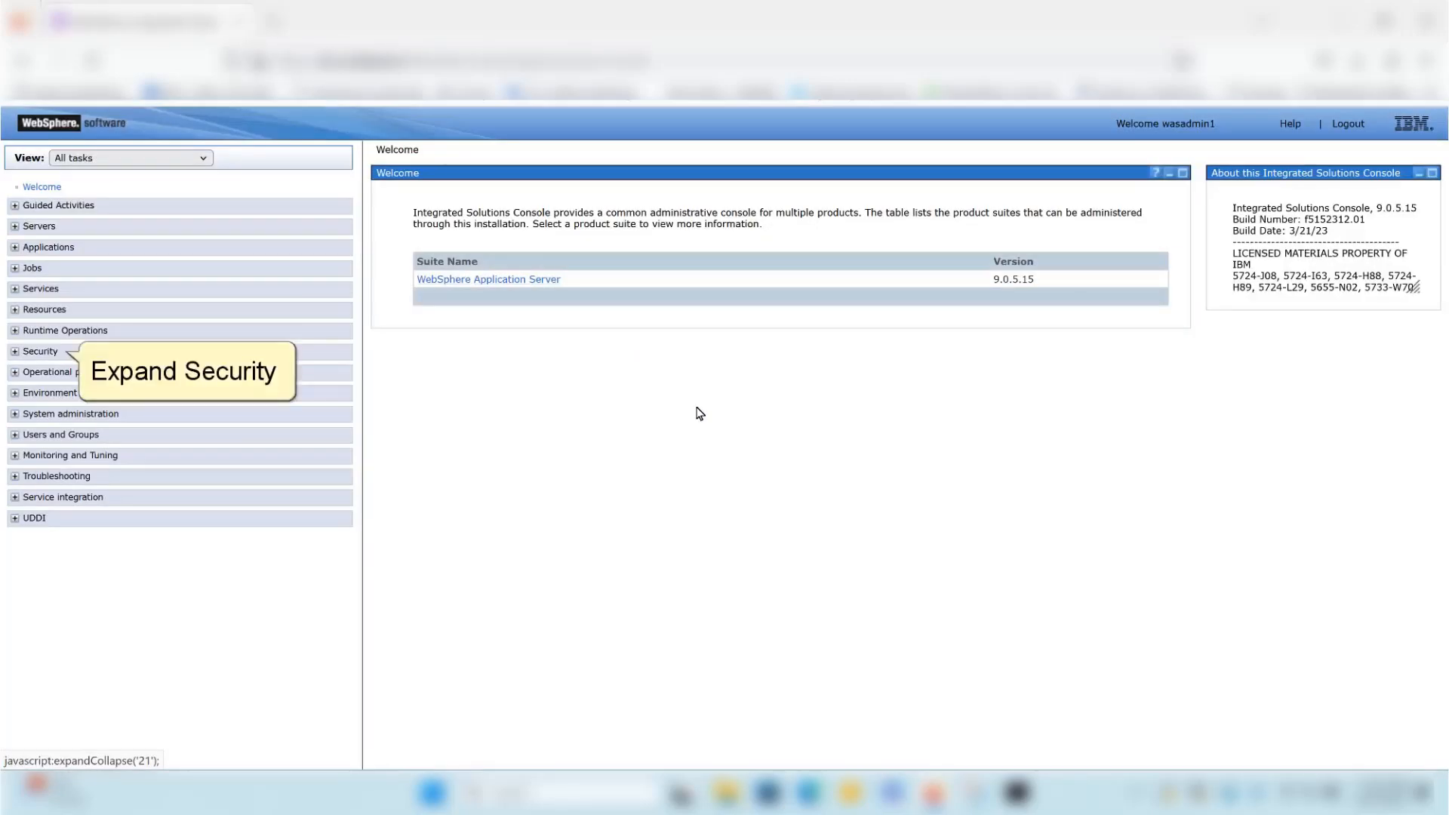
pyautogui.moveTo(621, 414)
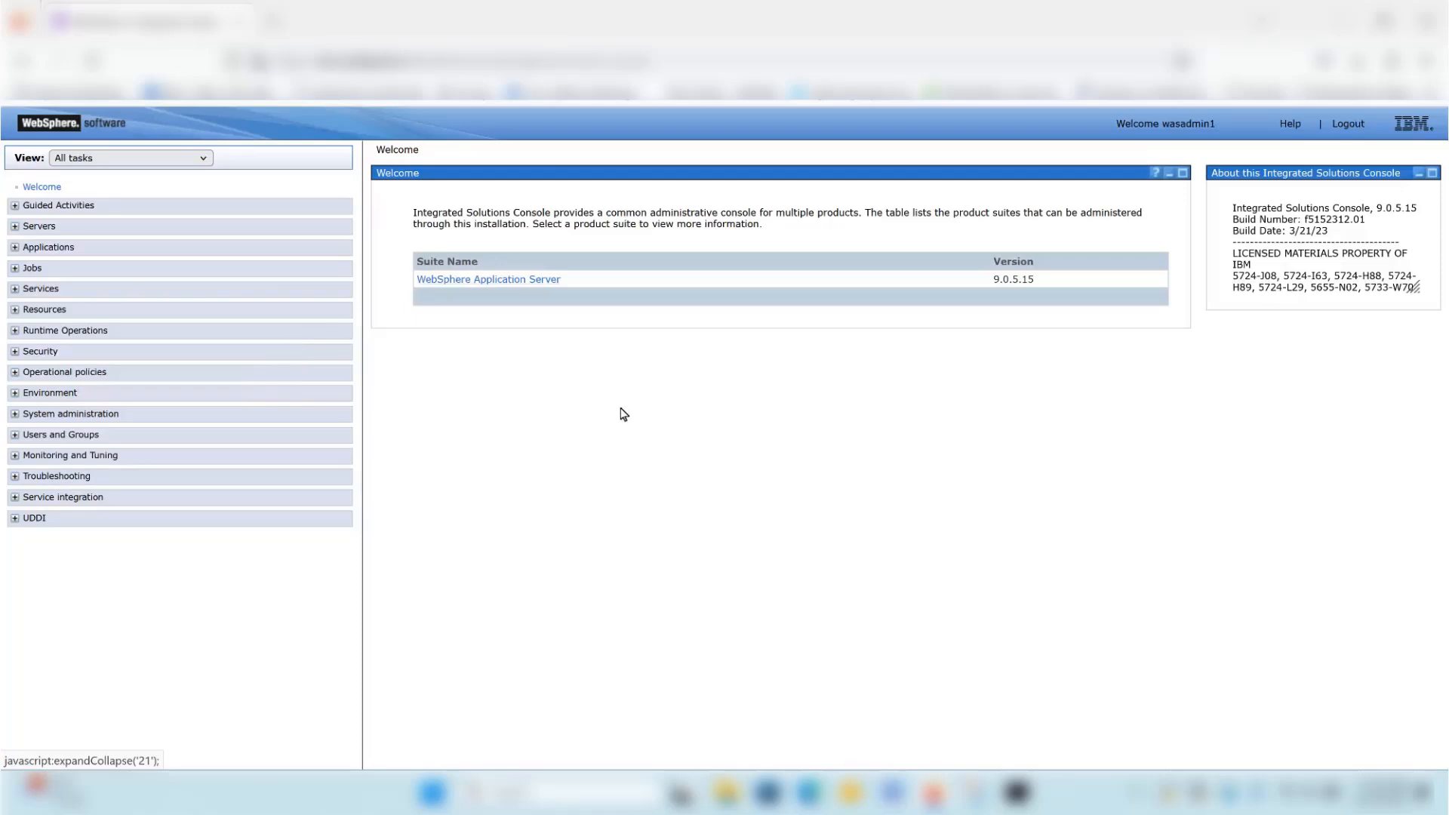
pyautogui.click(16, 351)
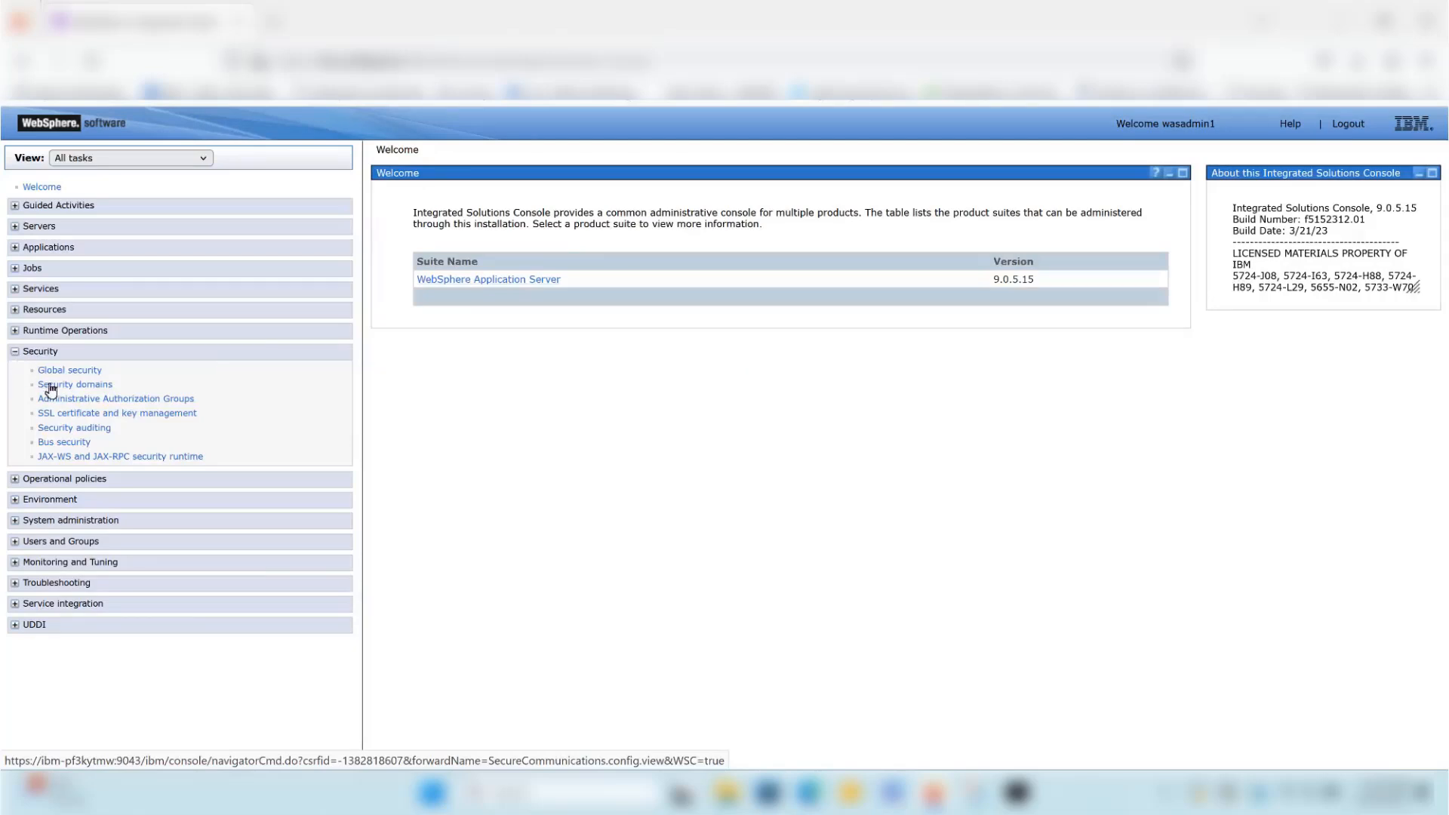
pyautogui.click(117, 412)
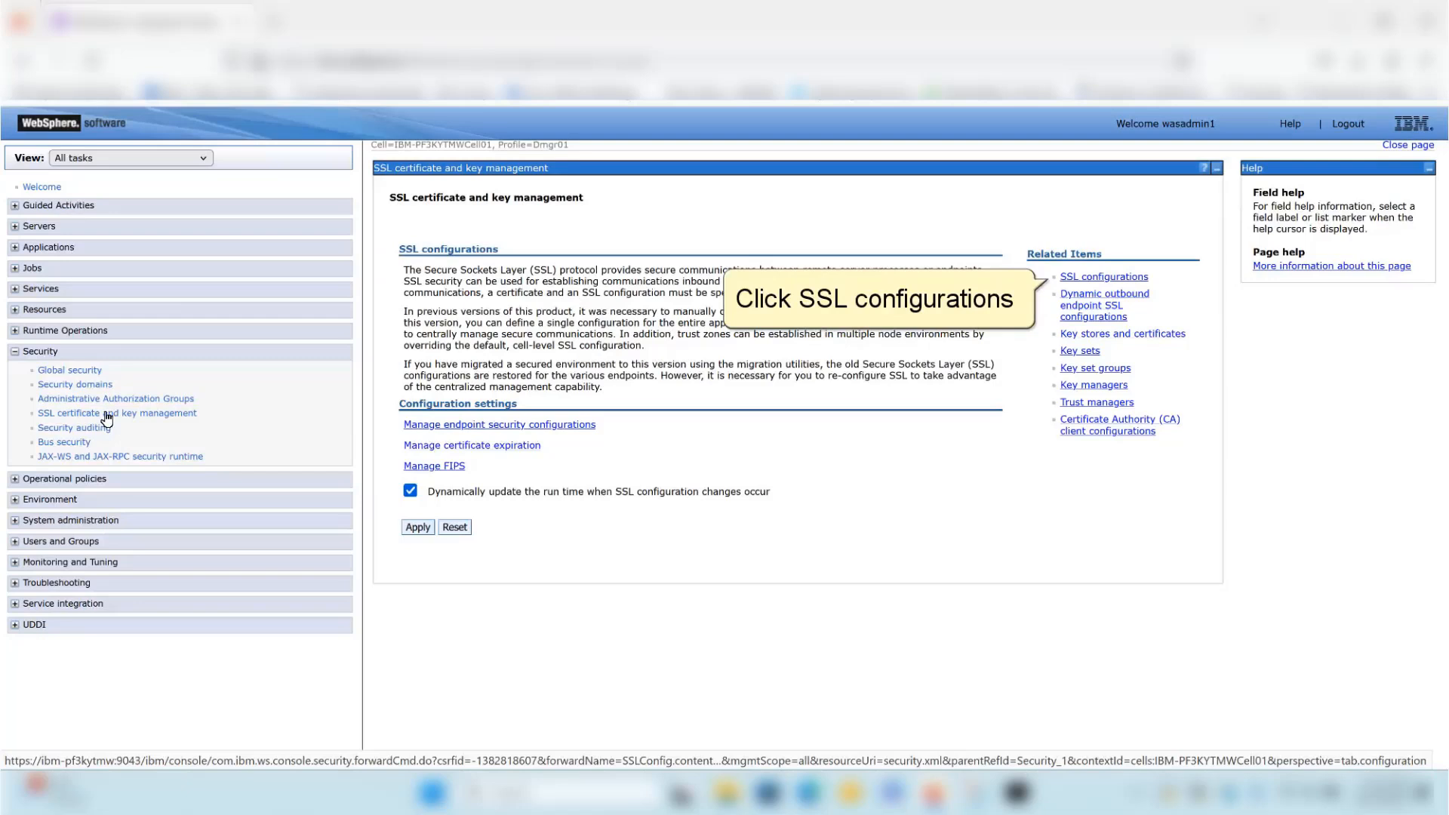
pyautogui.moveTo(938, 349)
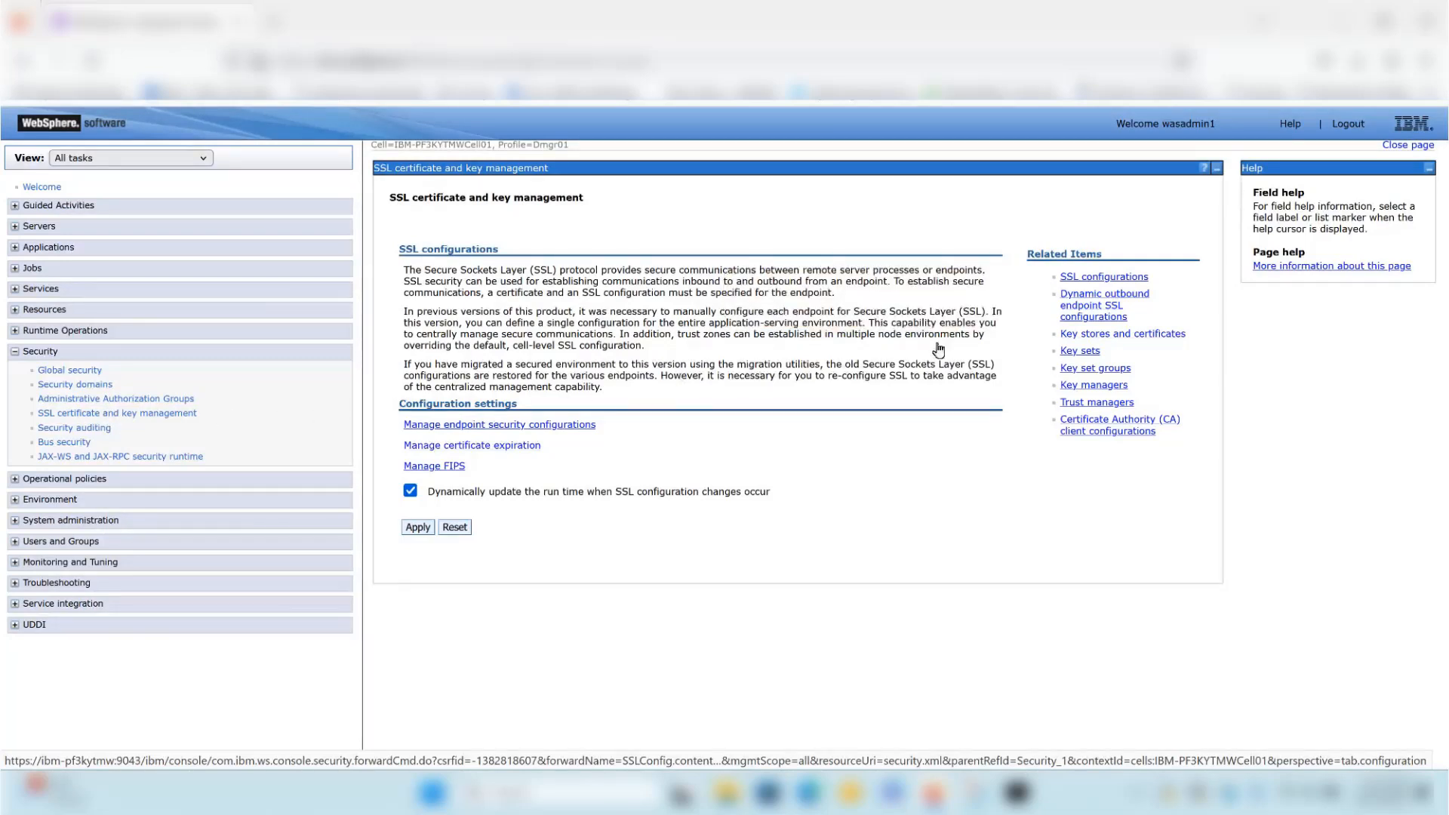
pyautogui.click(1103, 276)
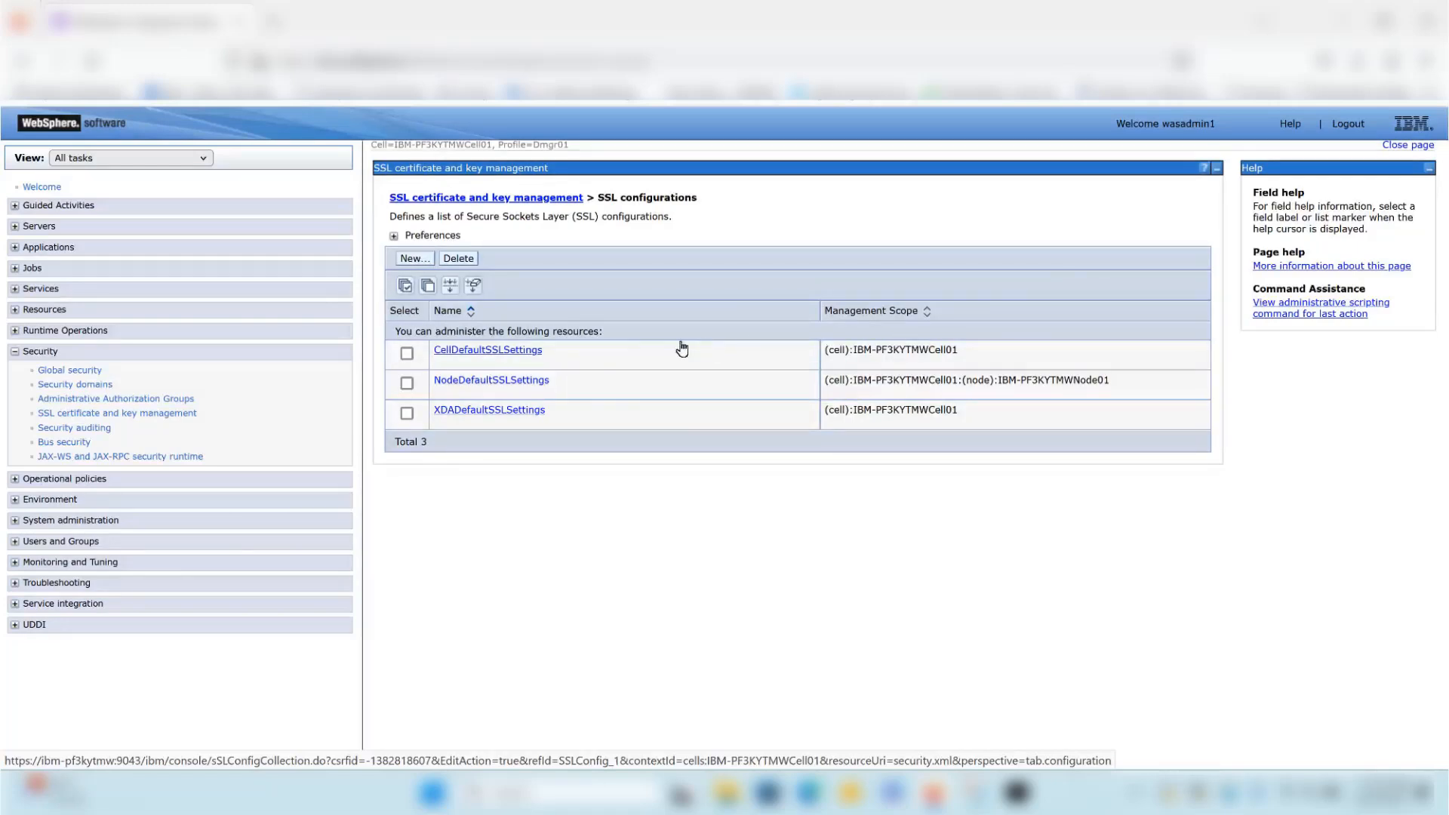
# - Show CellDefaultSSLSettings' quality of protection settings with TLSv1.3 and TLSv1.2 custom protocols
pyautogui.click(488, 350)
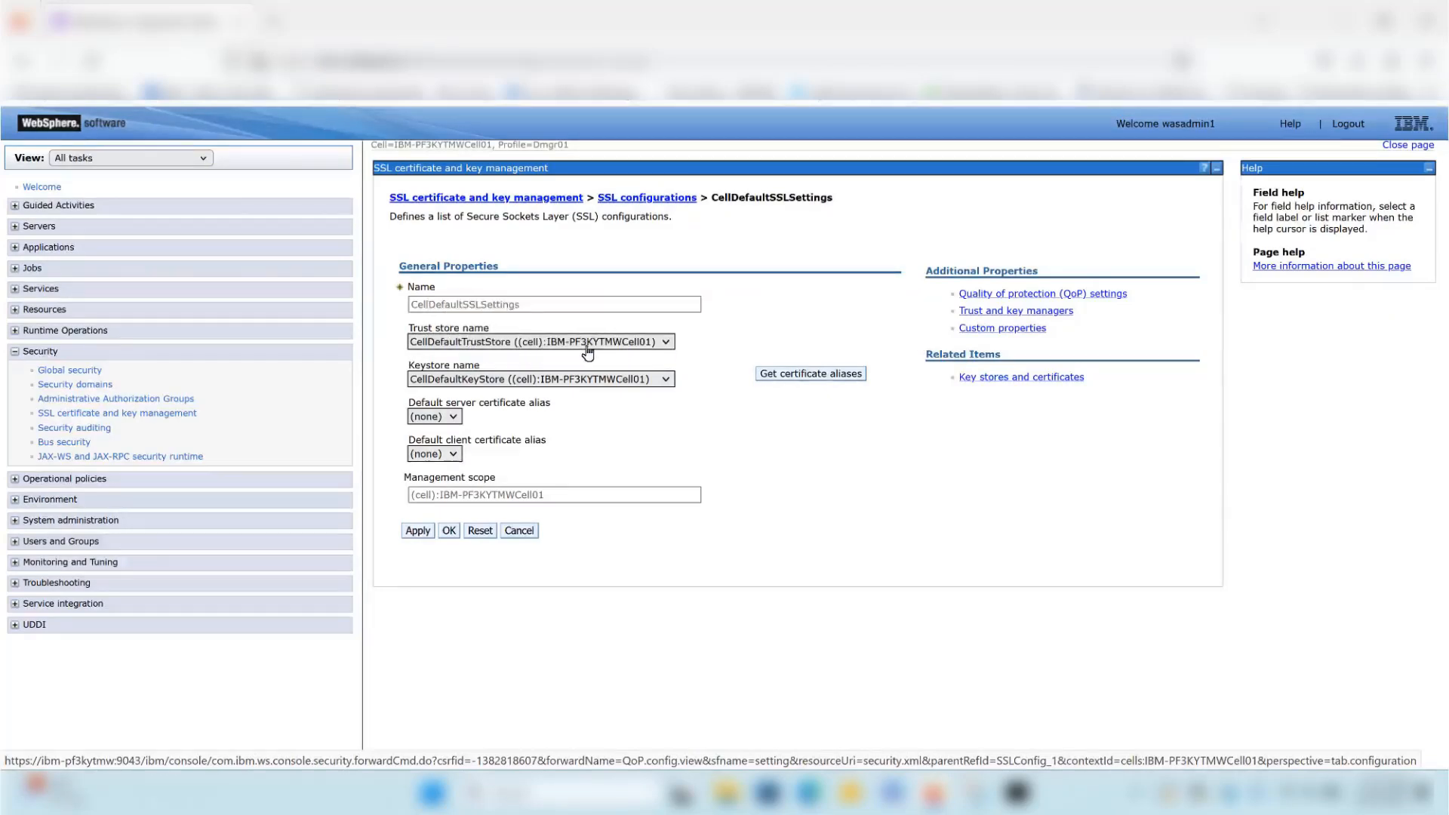
pyautogui.click(1043, 294)
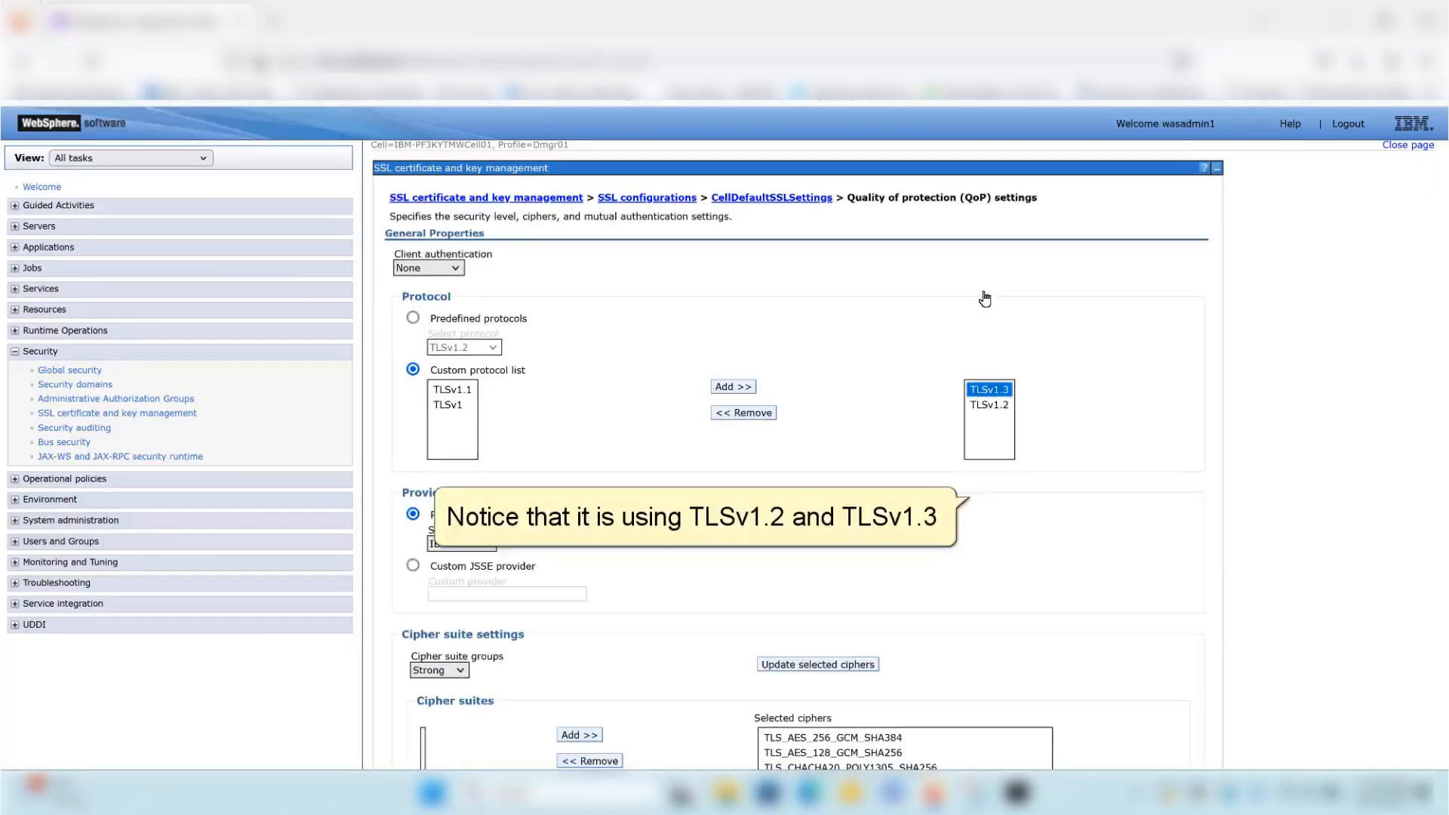
pyautogui.moveTo(987, 349)
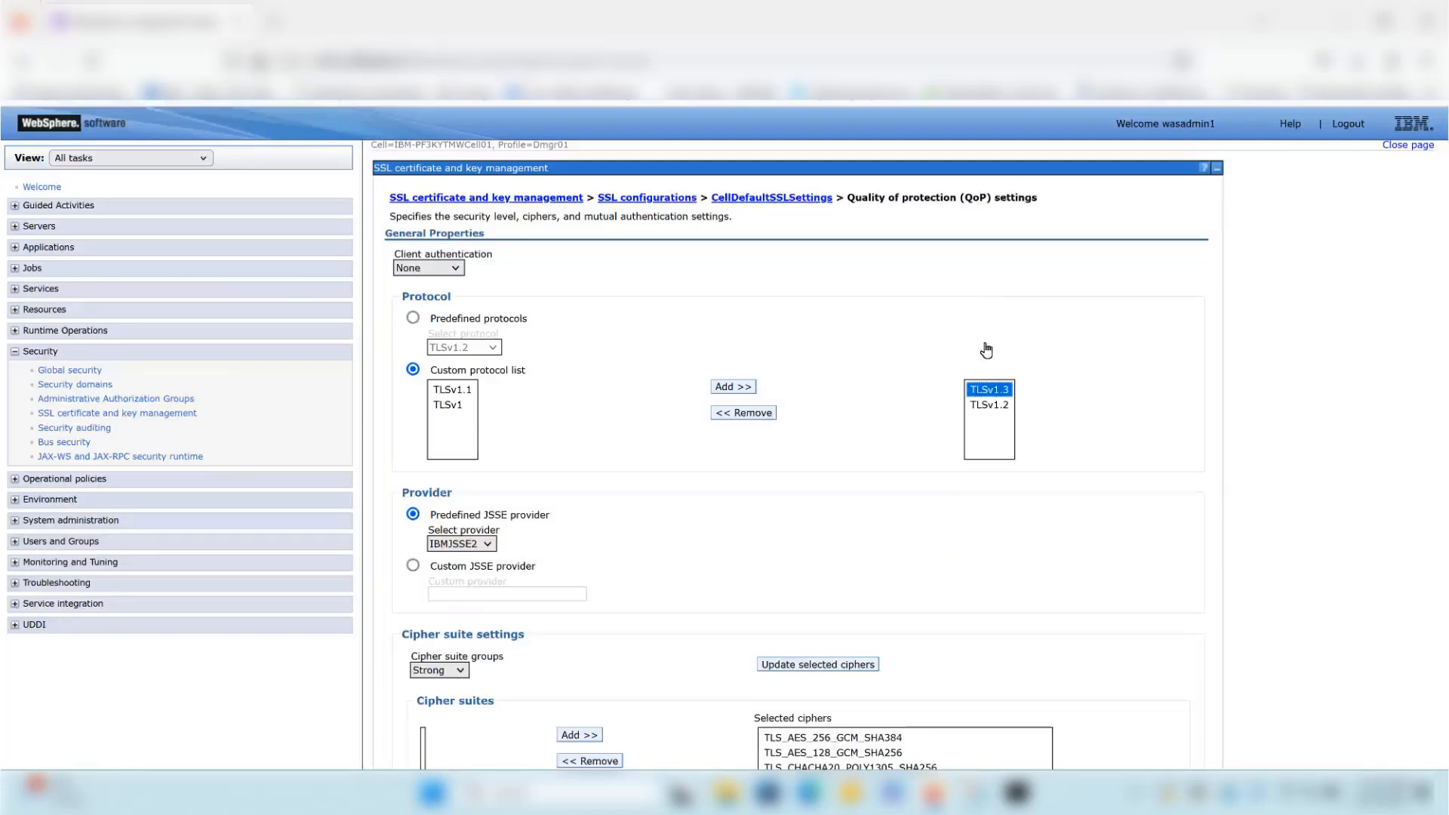
pyautogui.click(988, 405)
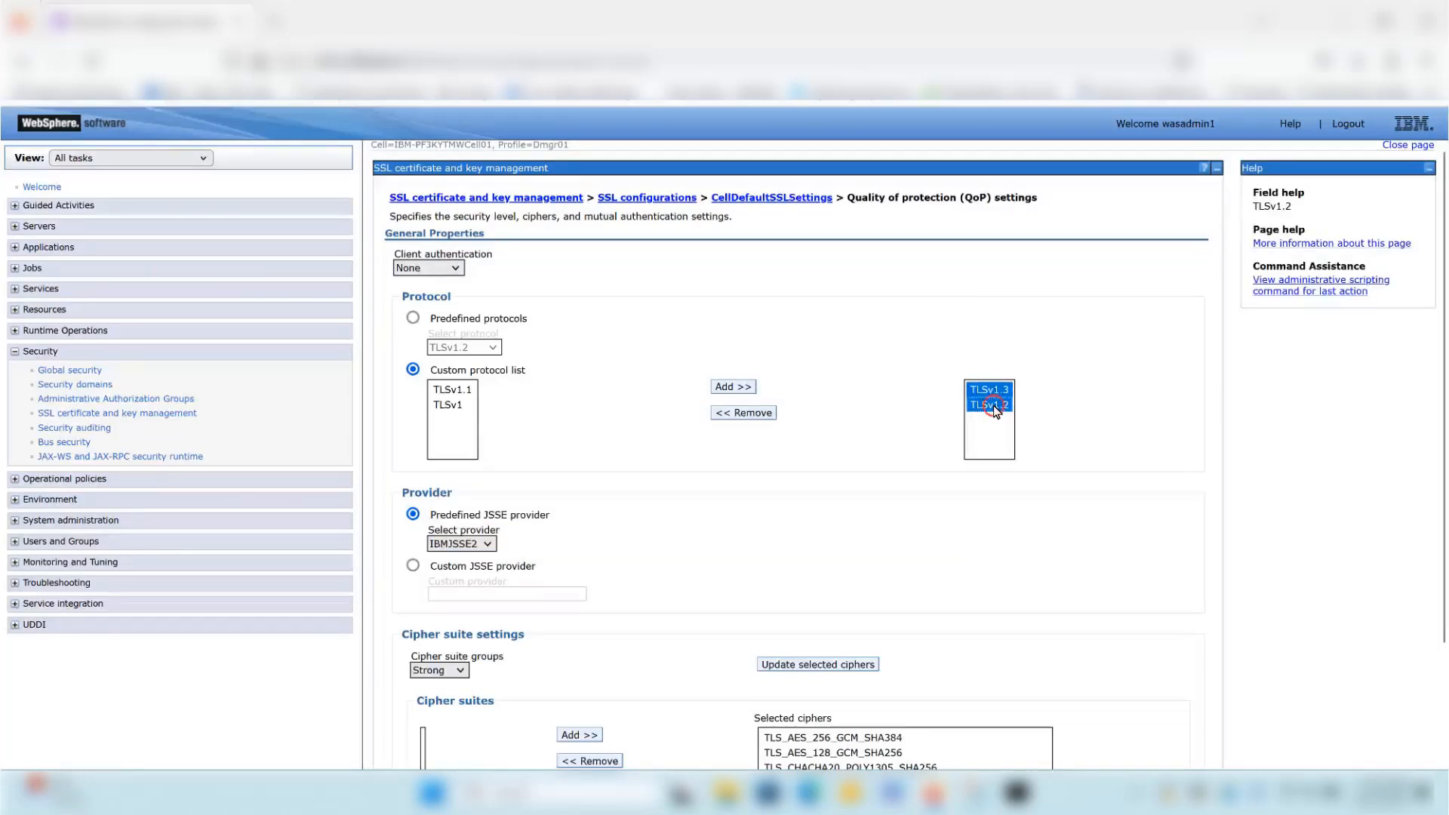
pyautogui.moveTo(1347, 123)
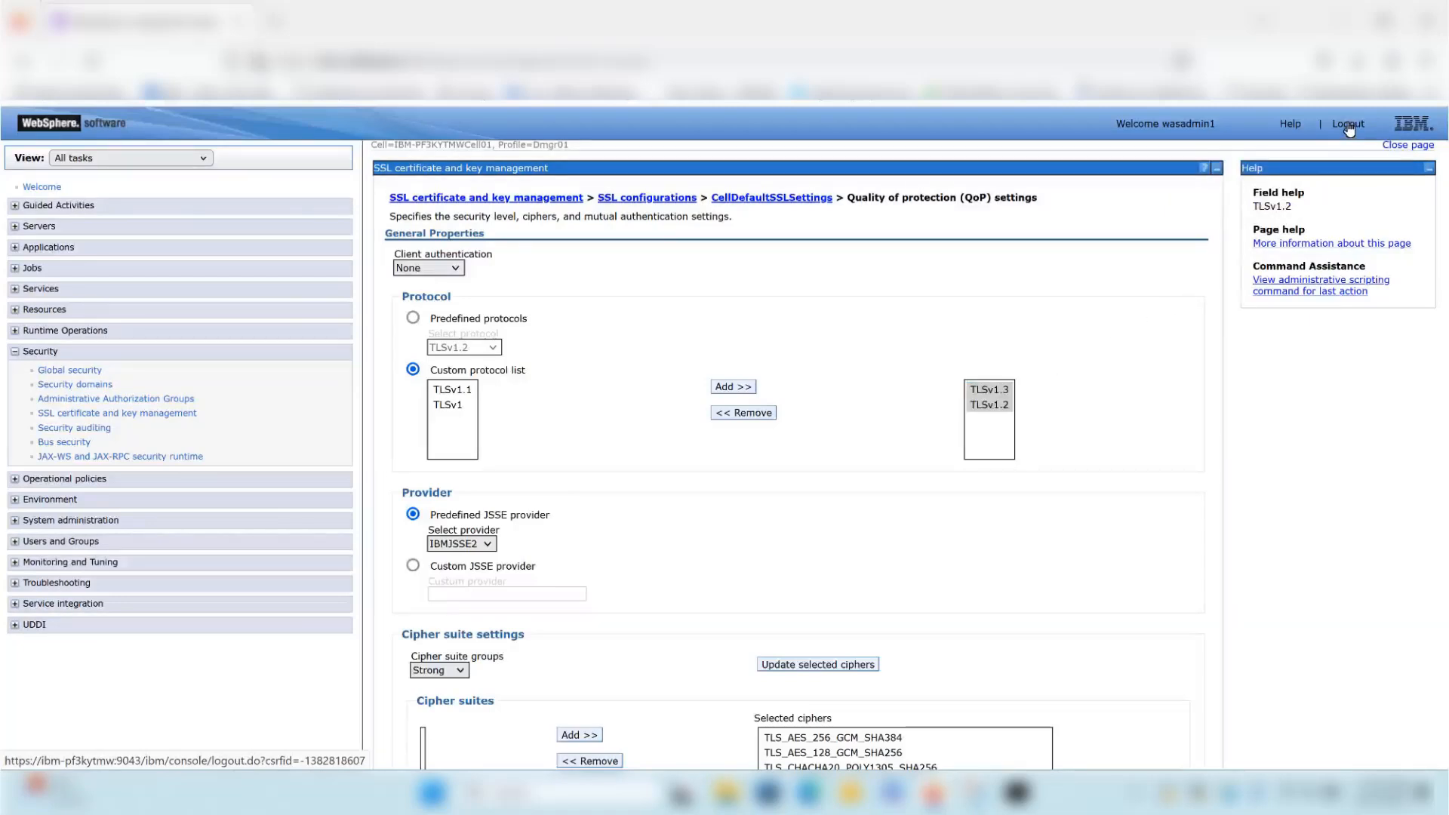
# - Log out of the console and bring up the Command Prompt taskbar menu
pyautogui.click(1346, 123)
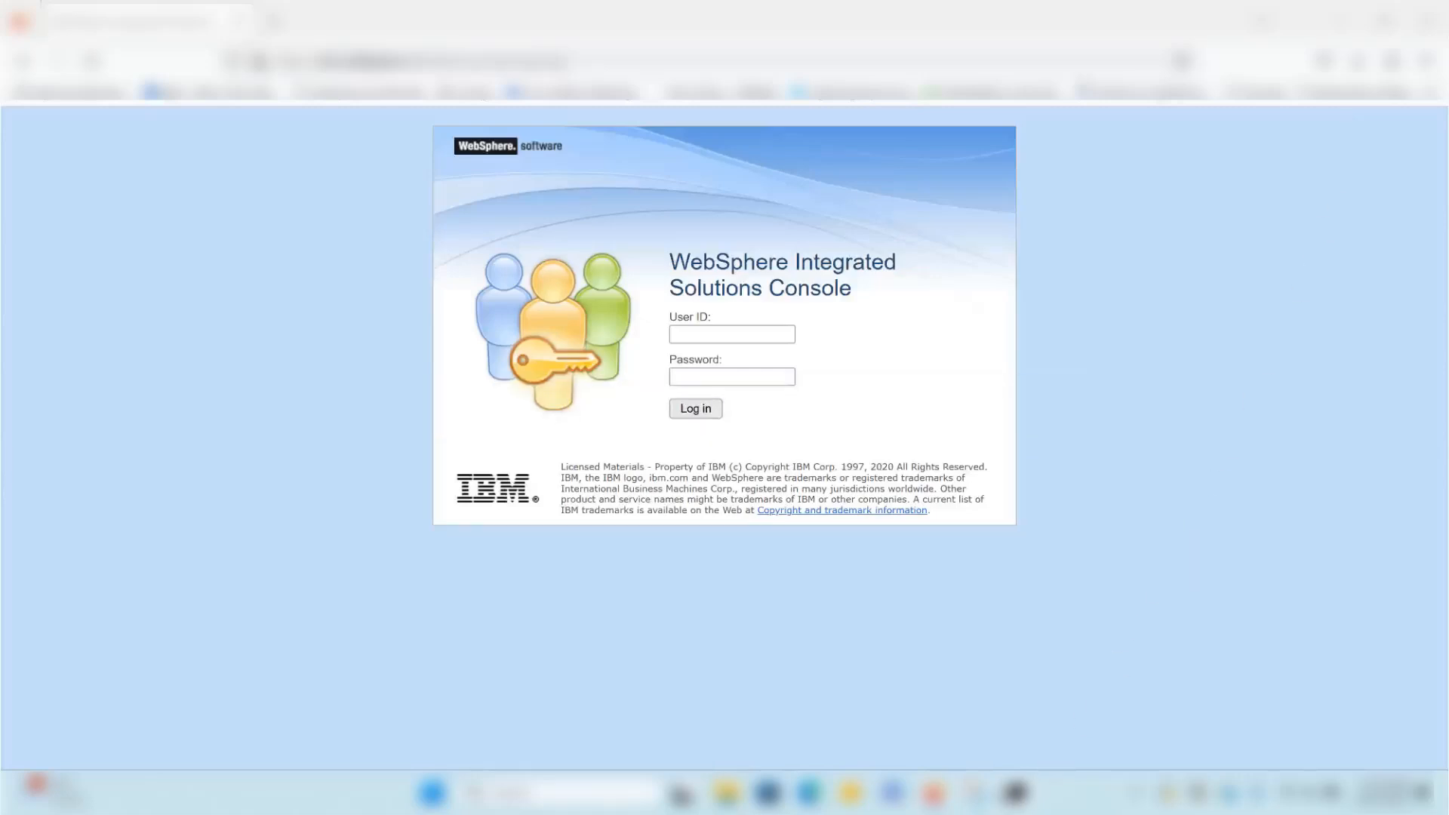
pyautogui.rightClick(995, 793)
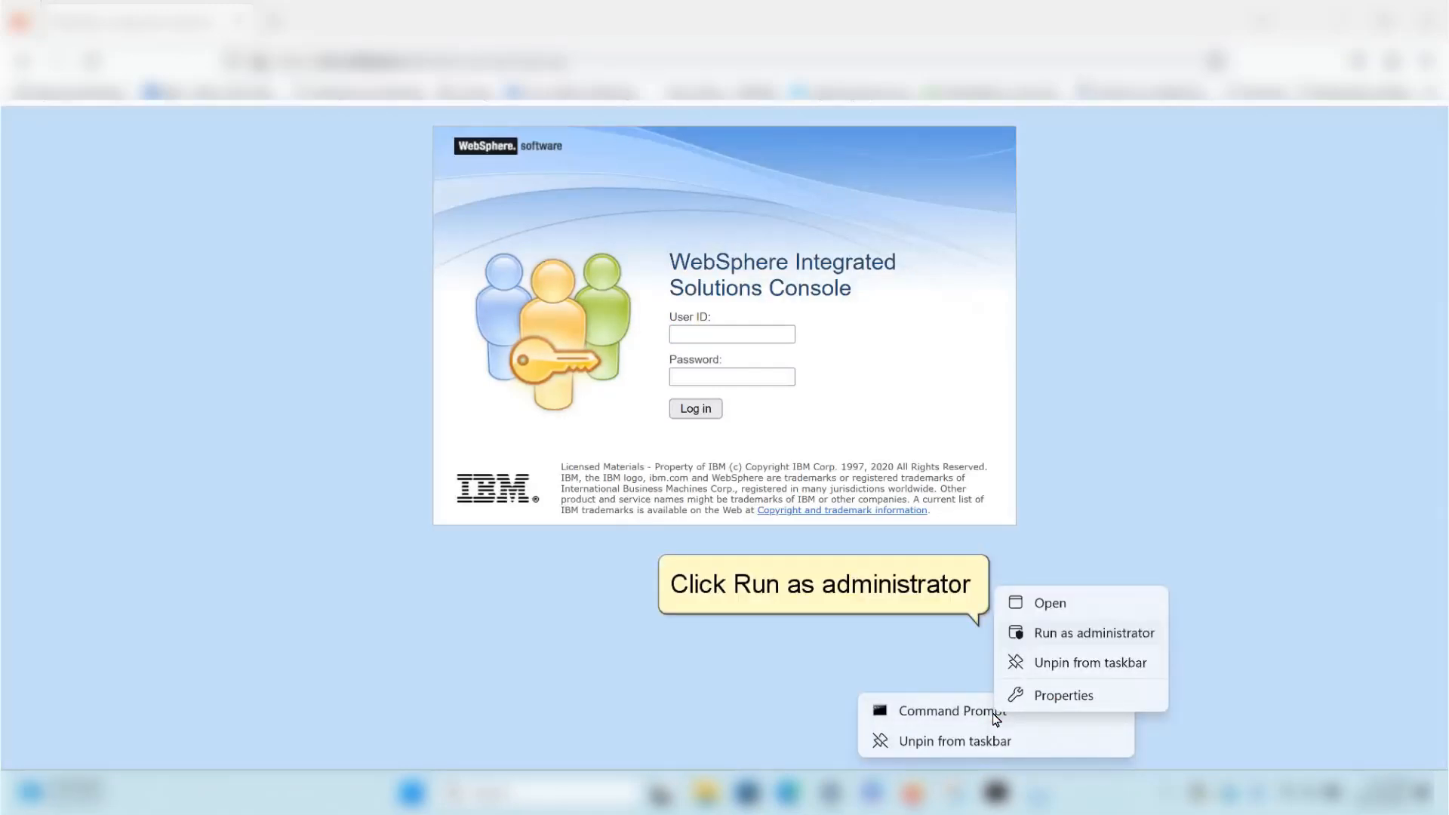
# - From an administrator Command Prompt in the profile folder, run tlsprofiler.bat against IBM-PF3KYTMW port 9043
pyautogui.click(1092, 632)
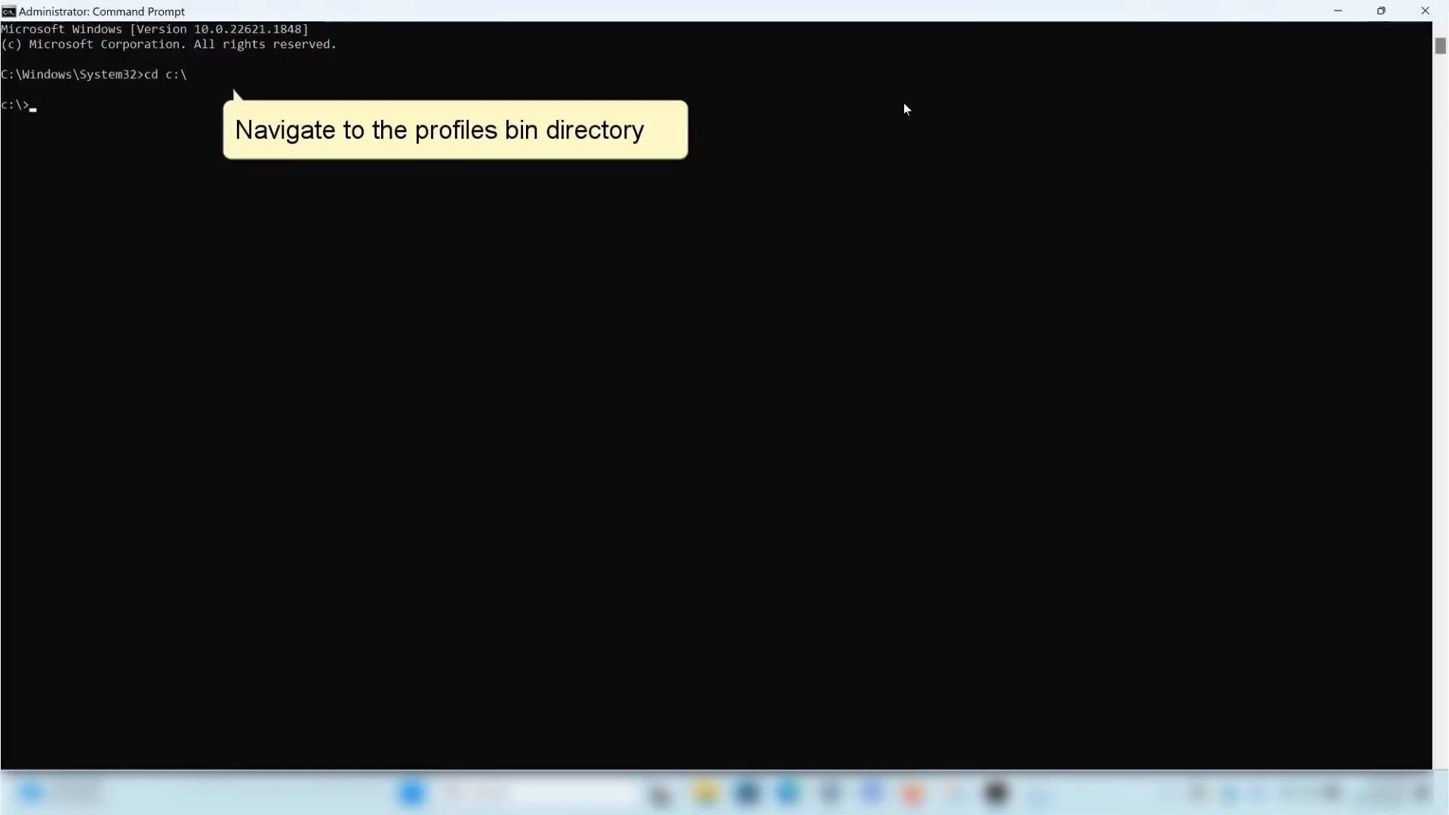
pyautogui.write('cd WebSphere9\\a')
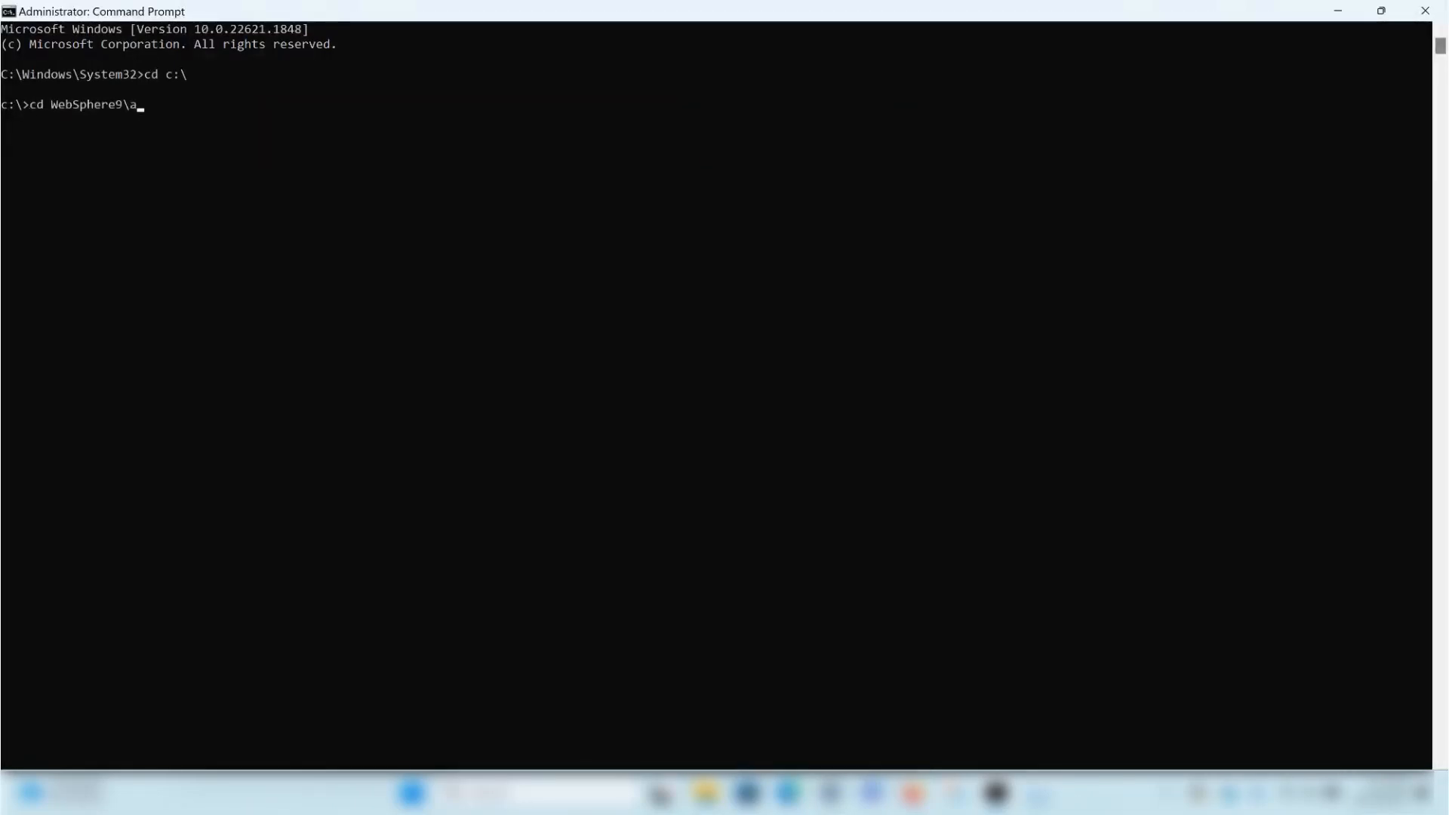
pyautogui.write('ppServer\\profiles\\Dmgr01\\bin')
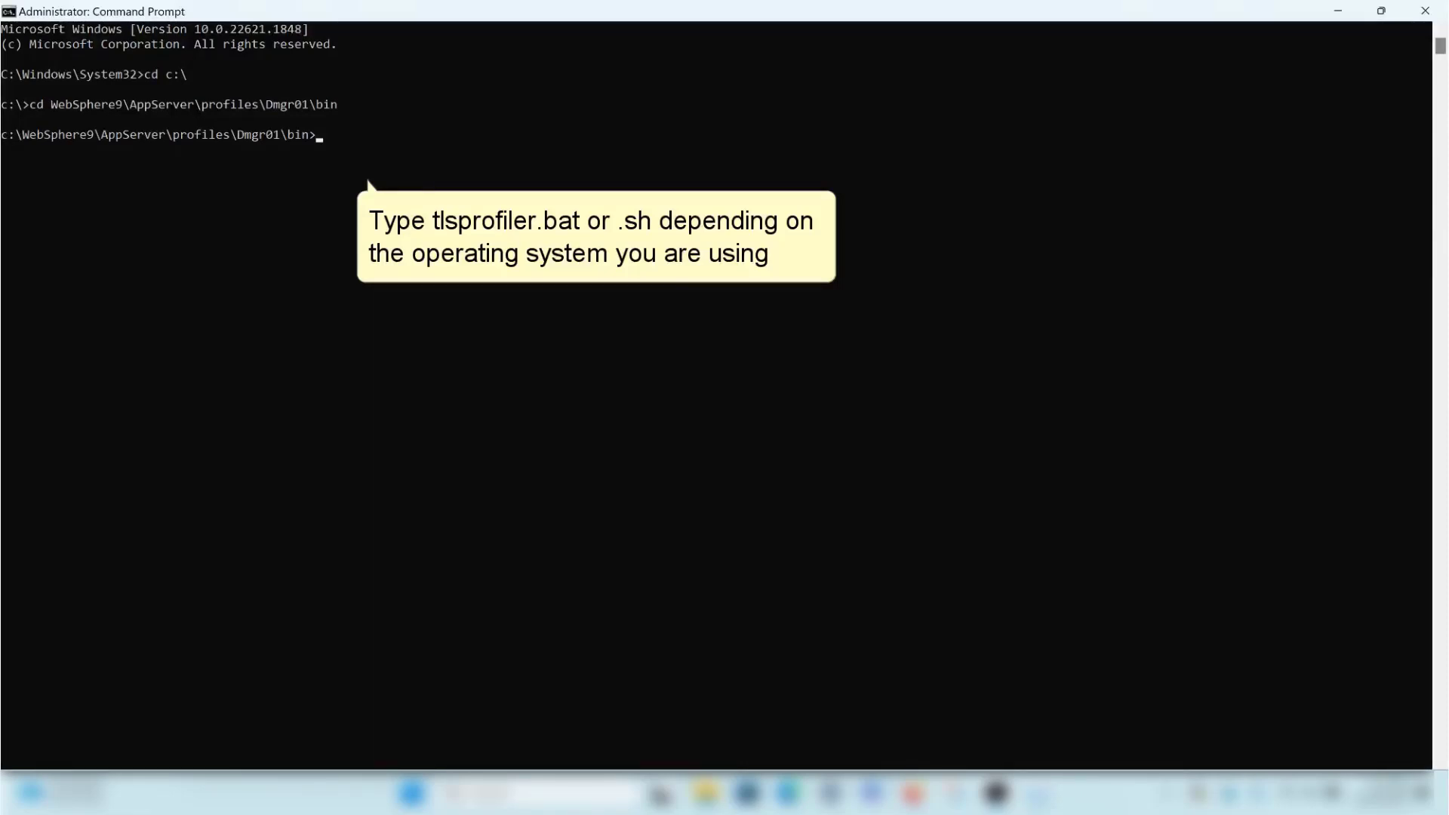
pyautogui.write('tlsprofiler.bat')
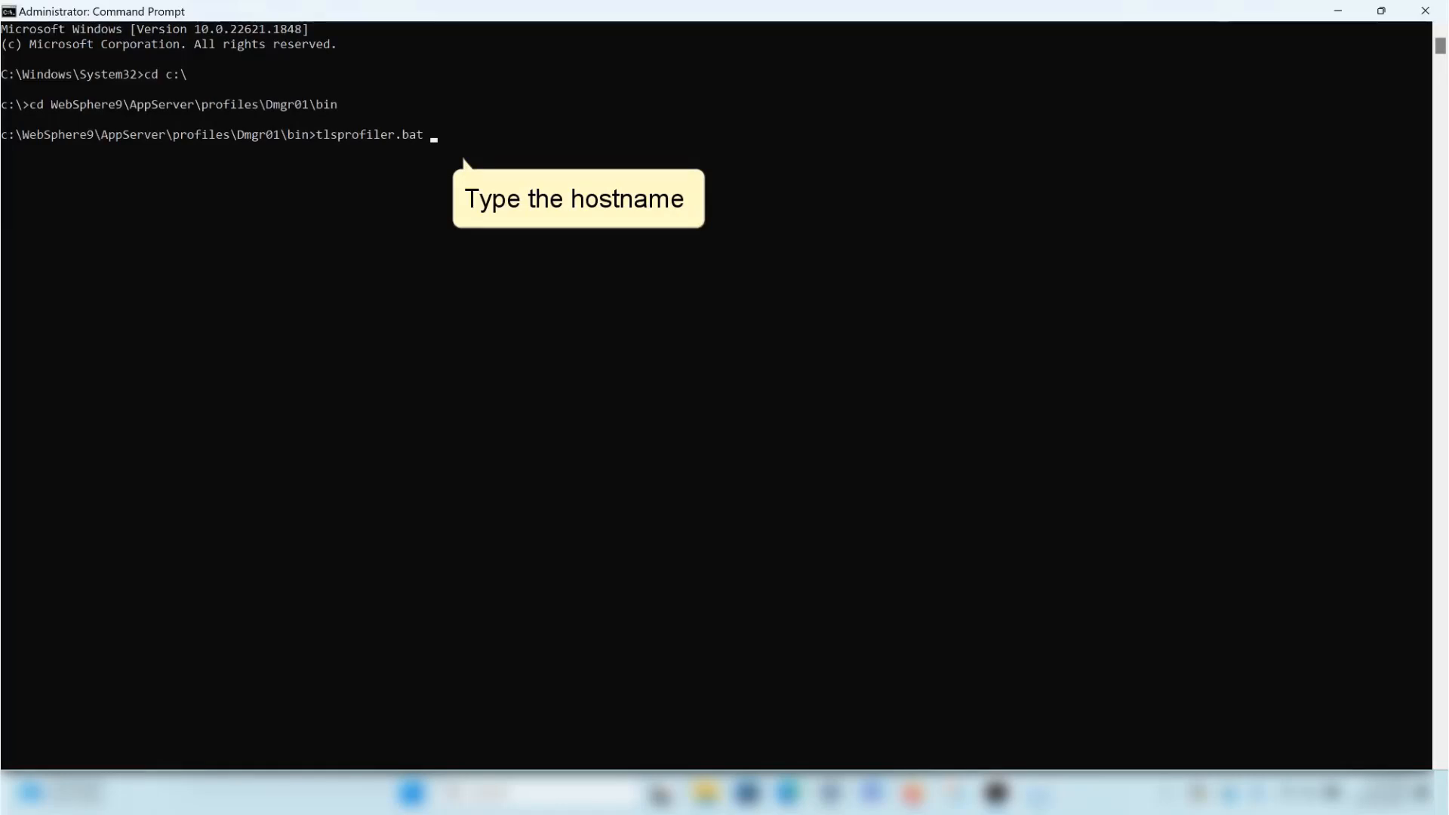
pyautogui.write('IBM-PF3KYTMW 9')
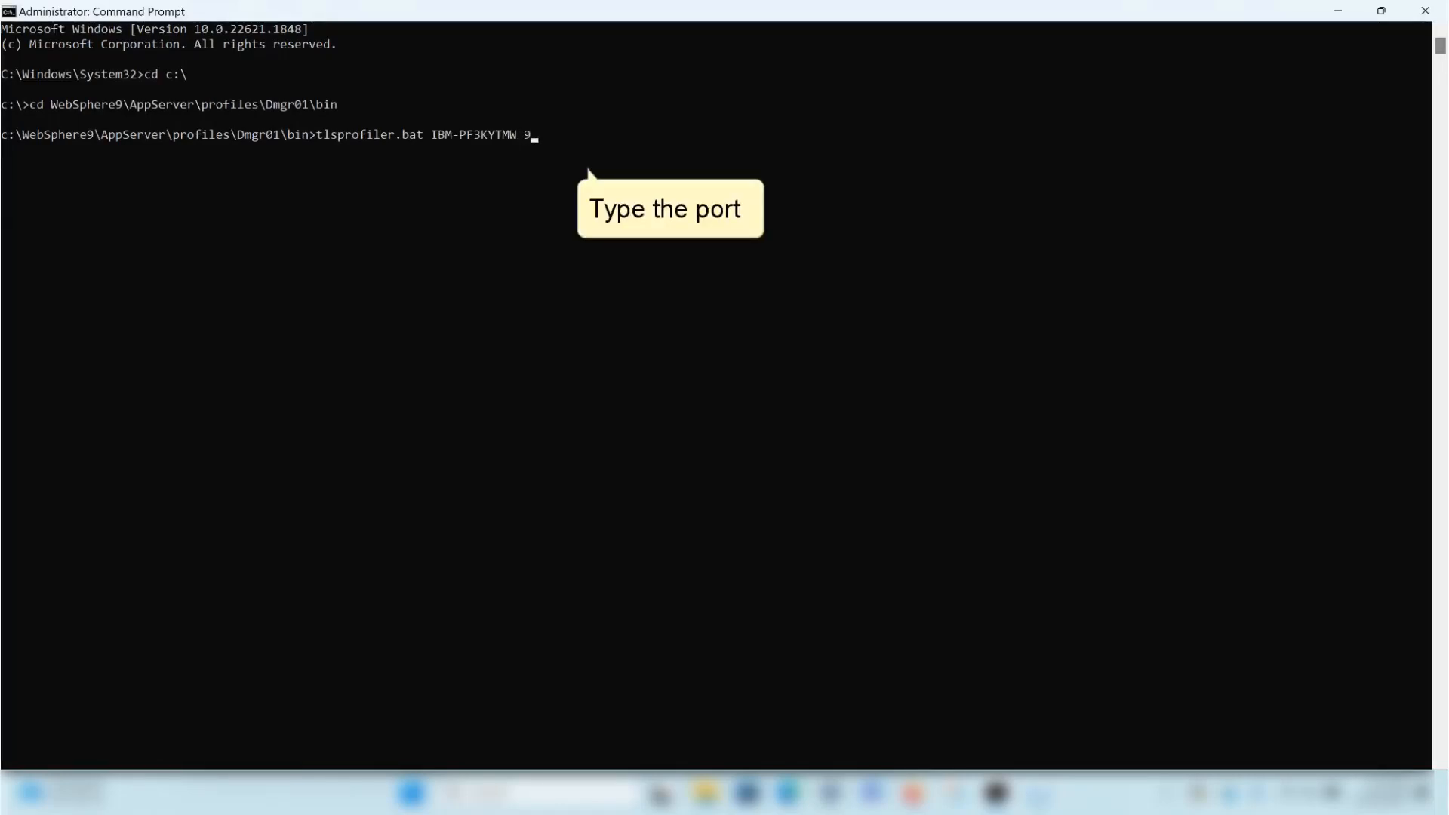
pyautogui.press('Return')
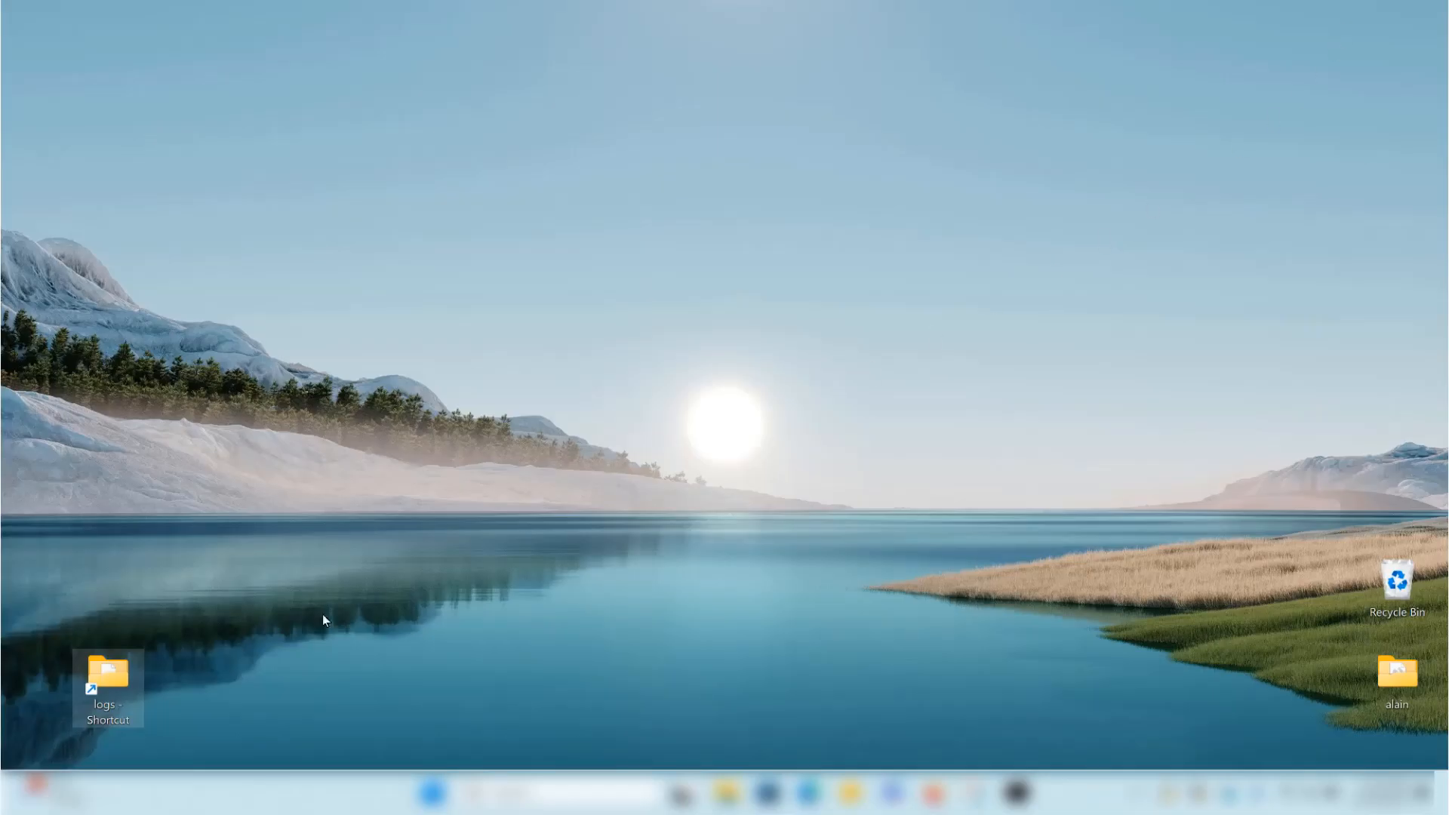
# - Open TLSProfile_ibm-pf3kytmw_9043 from the profile's logs folder in Notepad
pyautogui.doubleClick(108, 670)
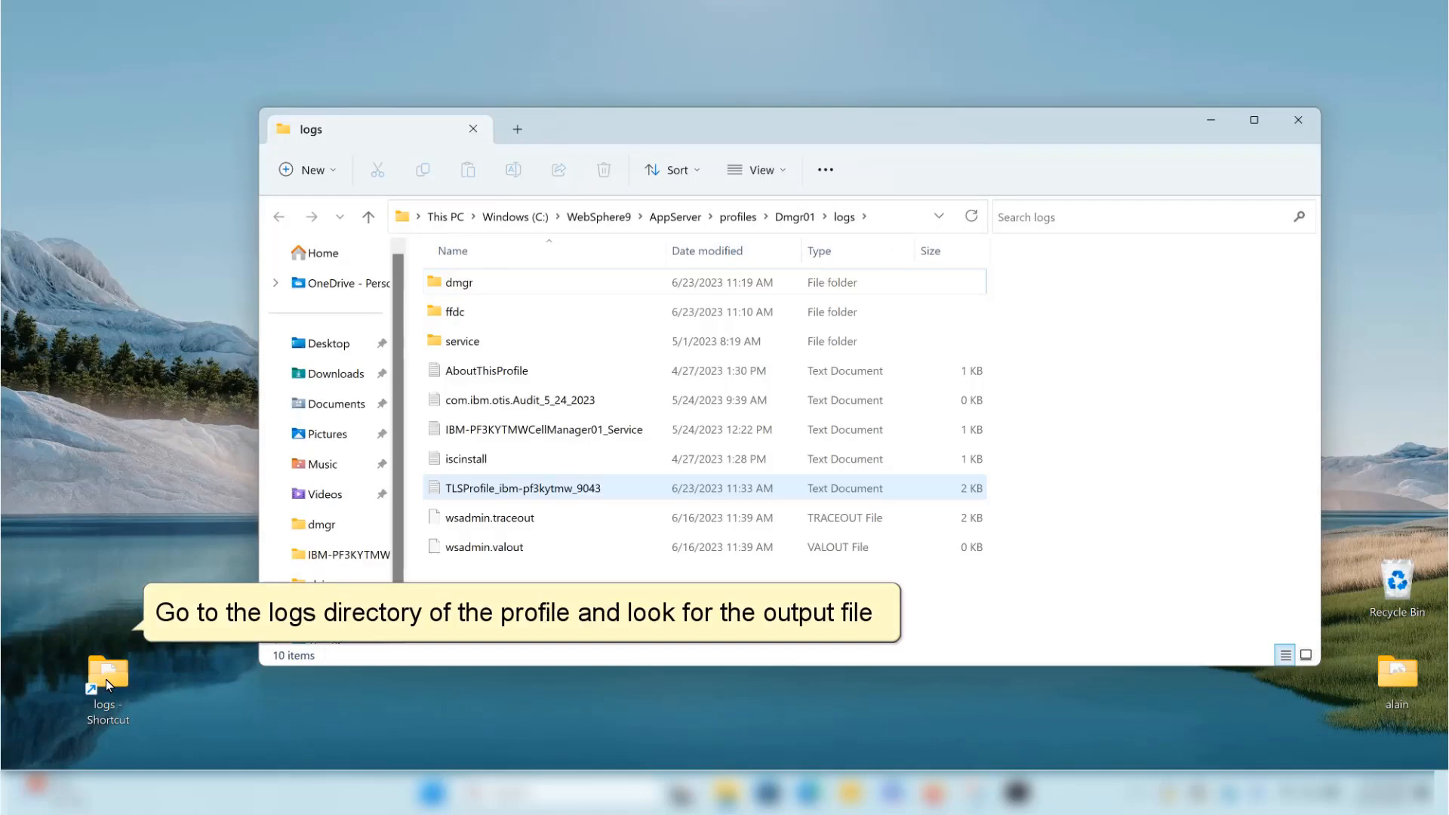
pyautogui.click(523, 487)
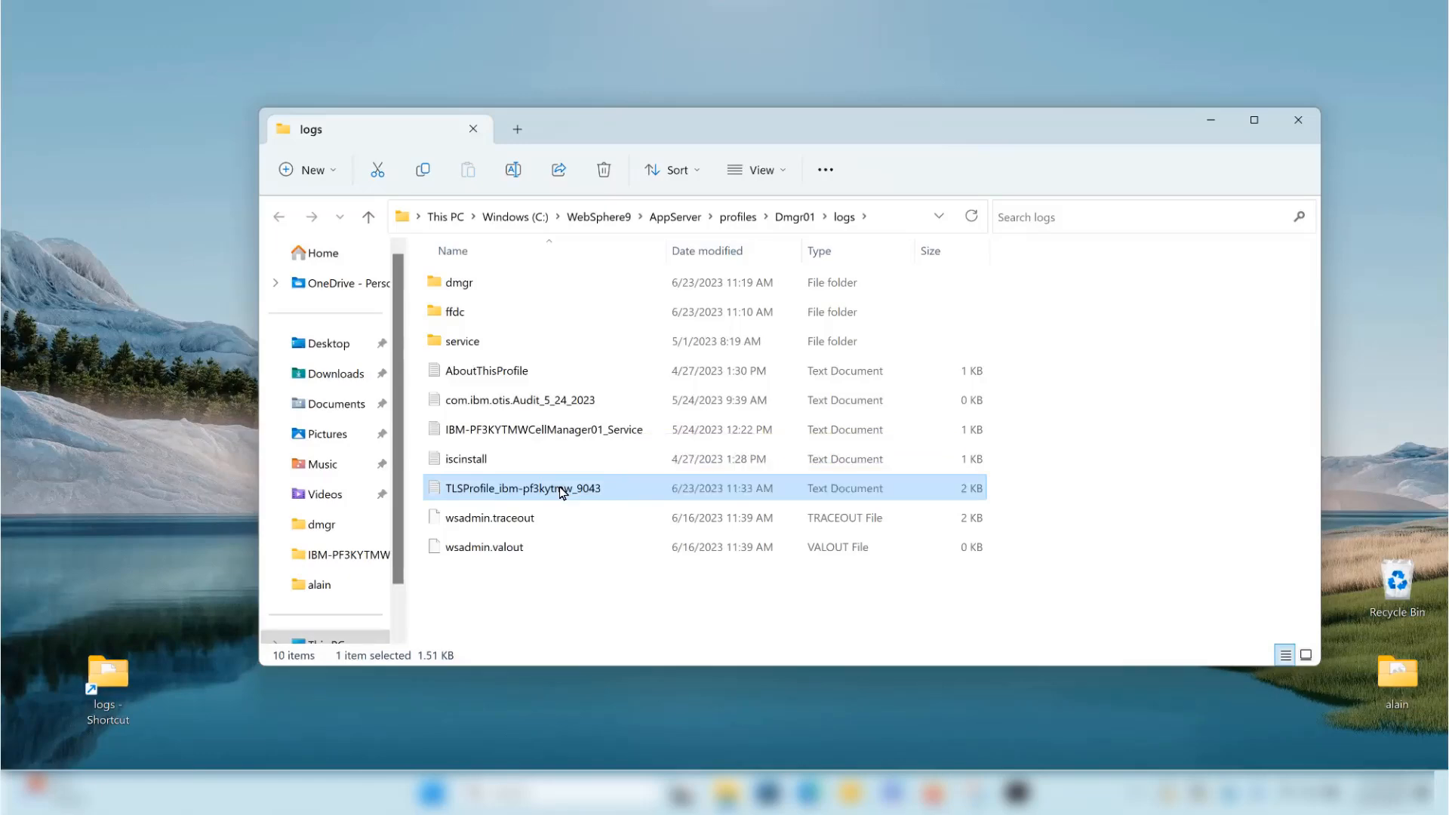
pyautogui.rightClick(559, 488)
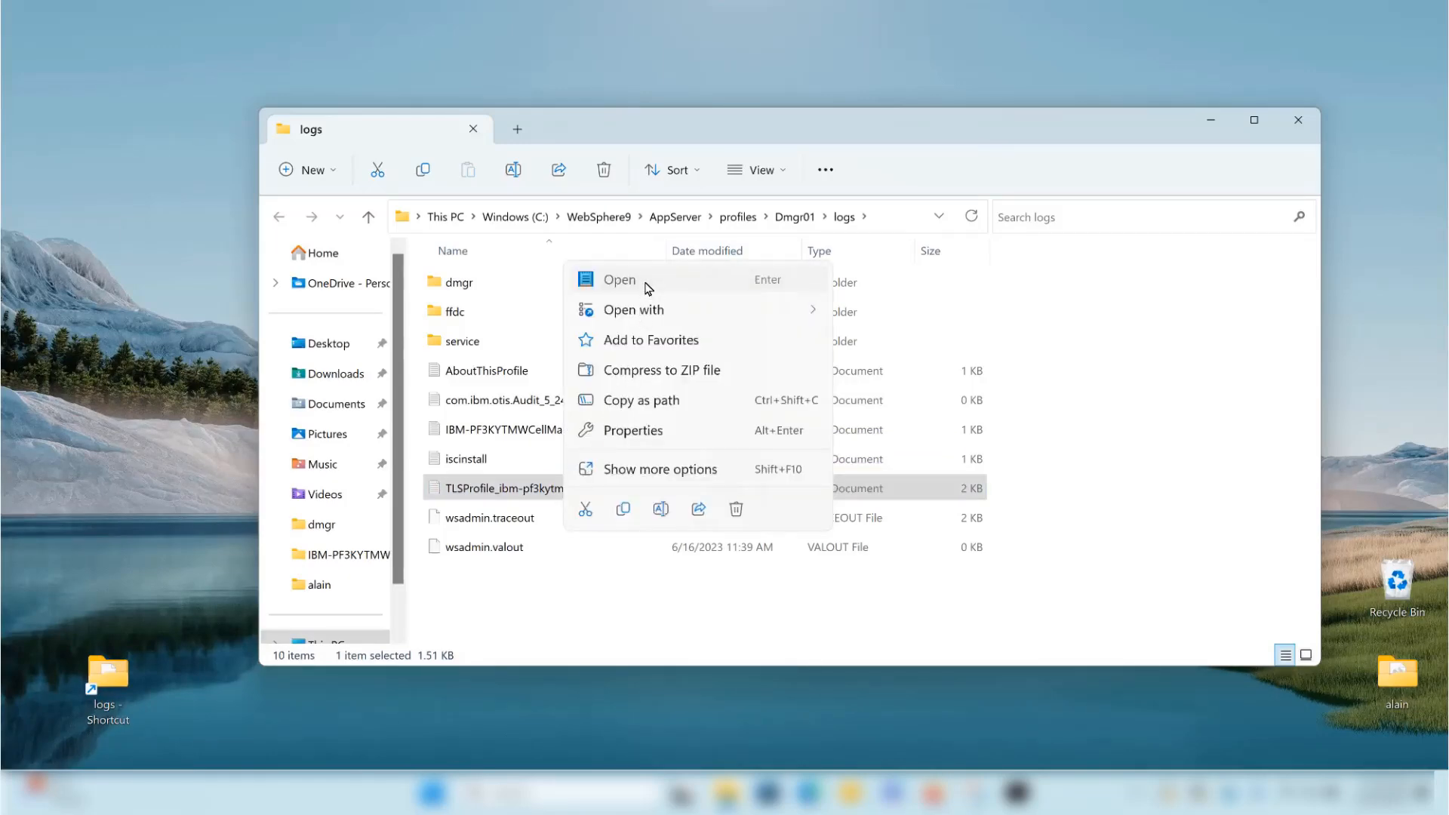
pyautogui.click(621, 279)
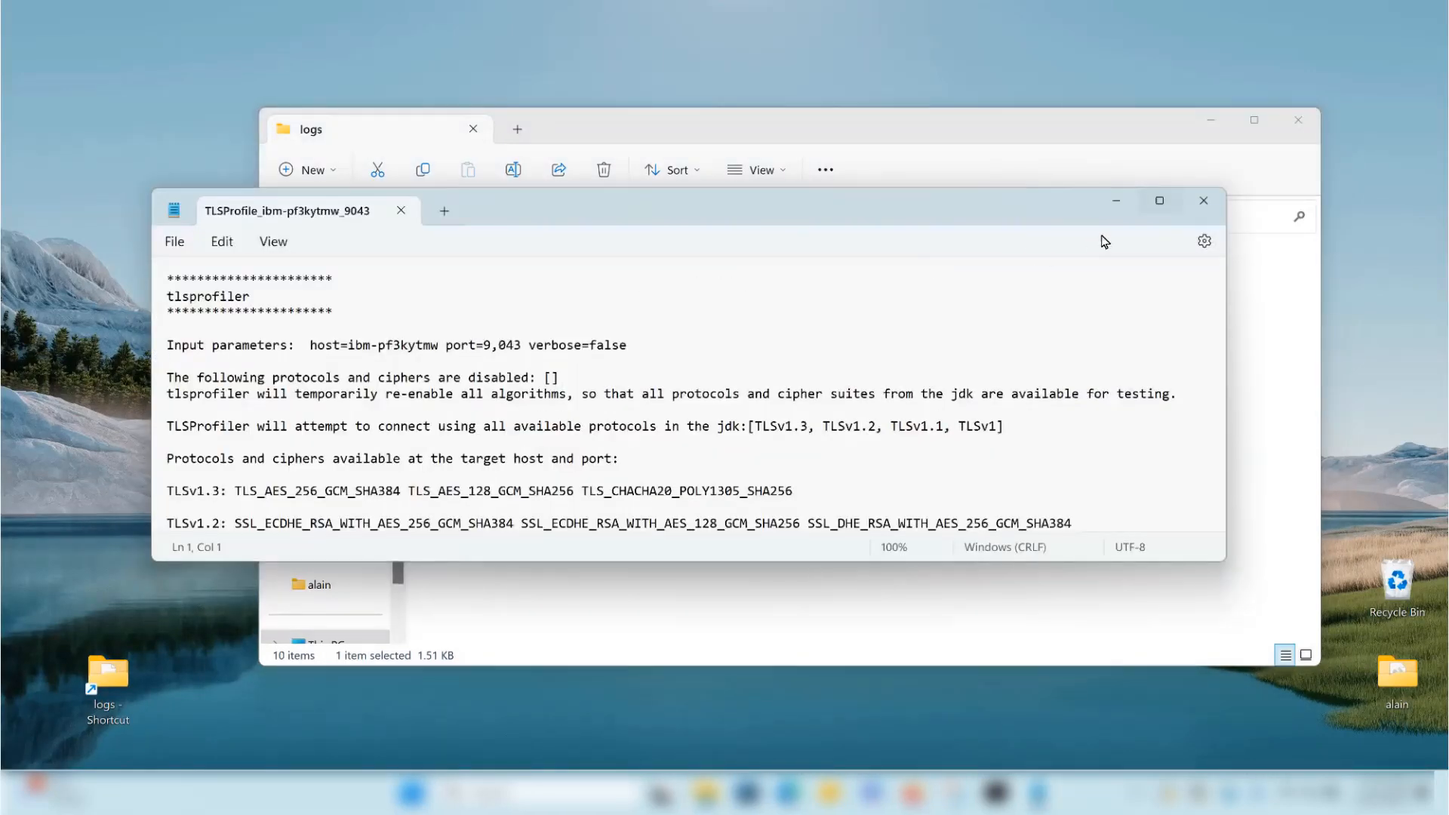
# - Maximize the tlsprofiler report, read its TLSv1.3 and TLSv1.2 cipher lists, then return to Command Prompt
pyautogui.click(1158, 200)
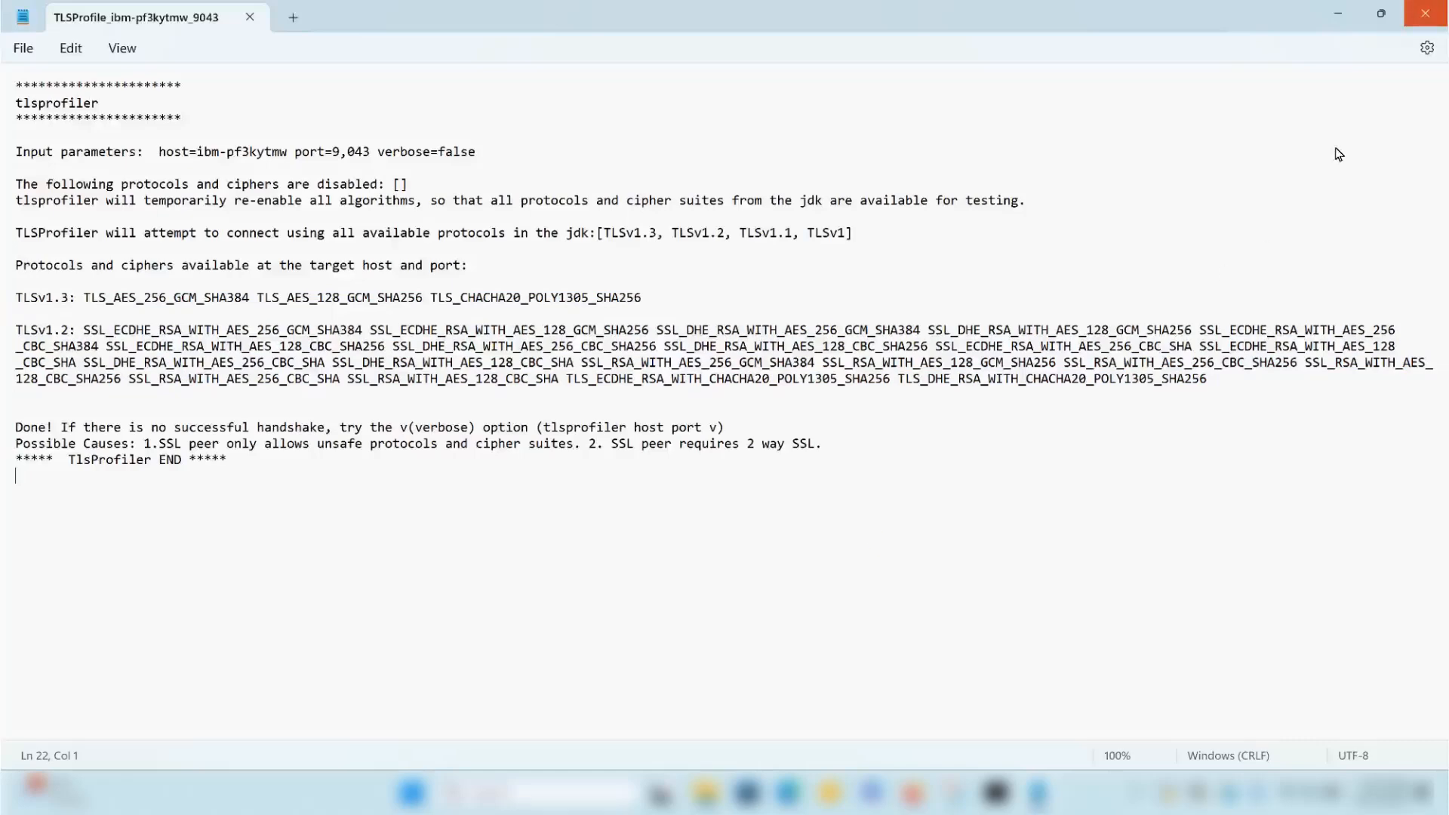
pyautogui.click(1425, 13)
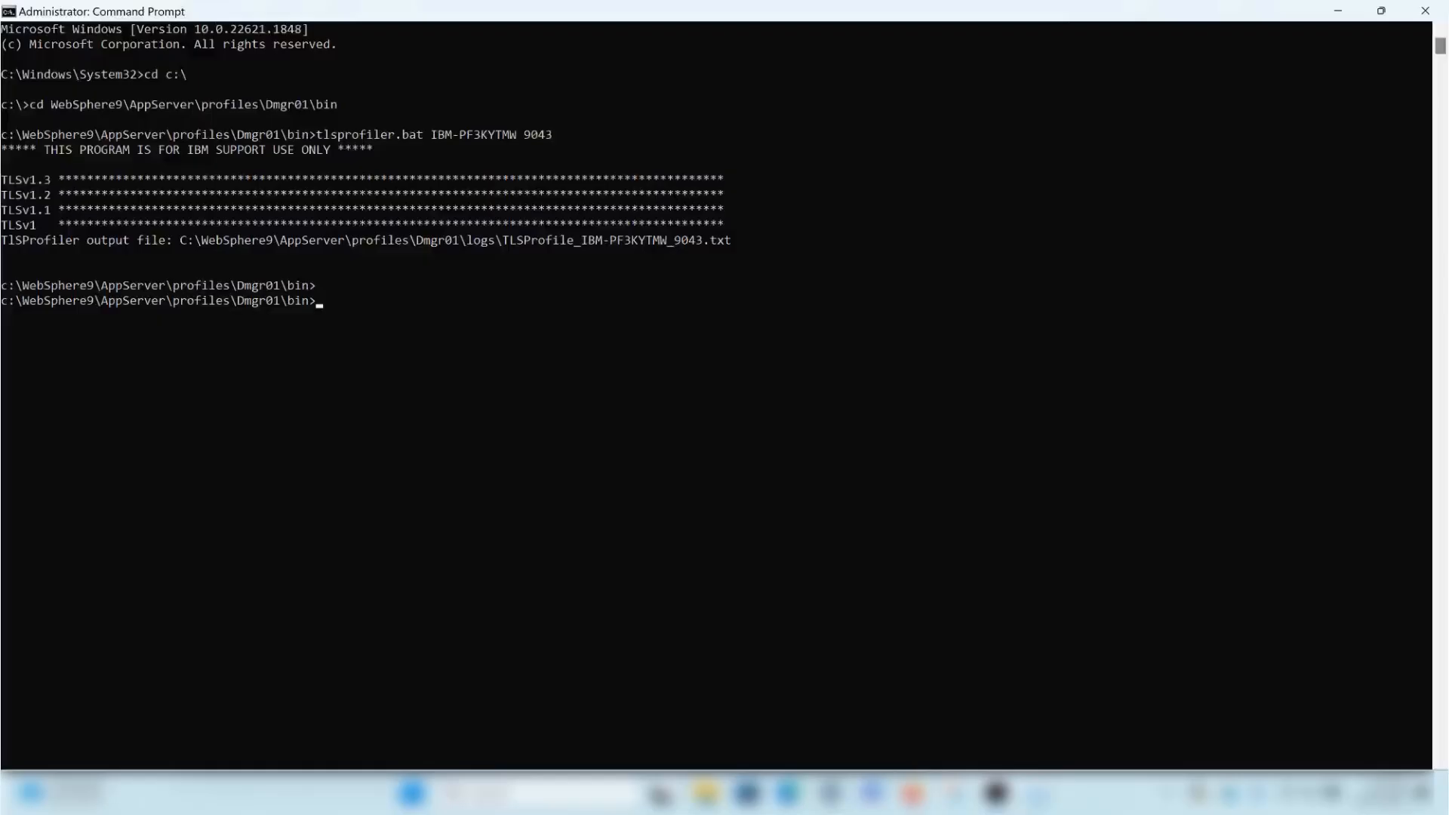
# - Rerun tlsprofiler.bat with the host, port and verbose option
pyautogui.press('Return')
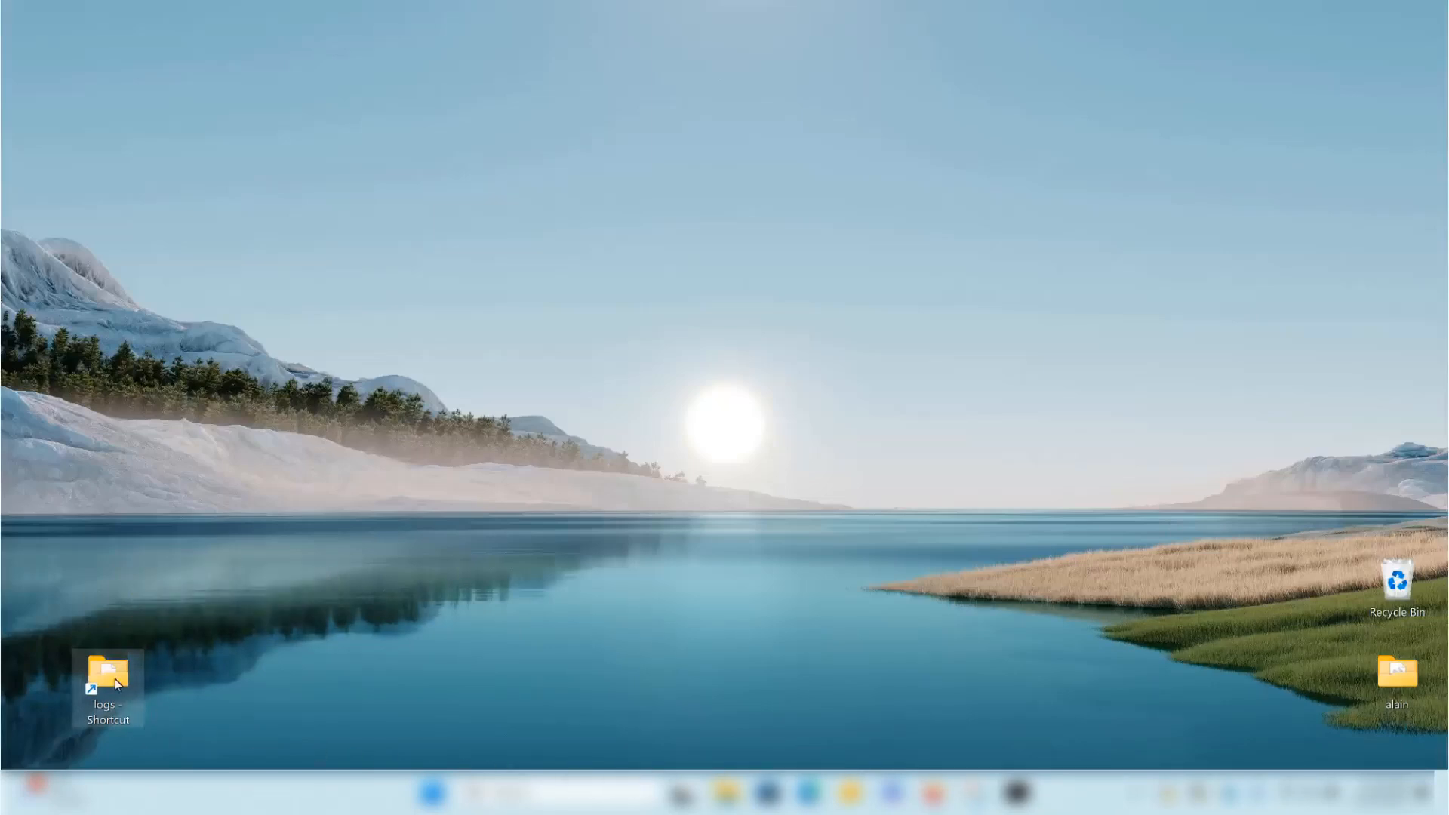
# - Open the _verbose TLSProfile output file from the logs folder in Notepad
pyautogui.doubleClick(107, 670)
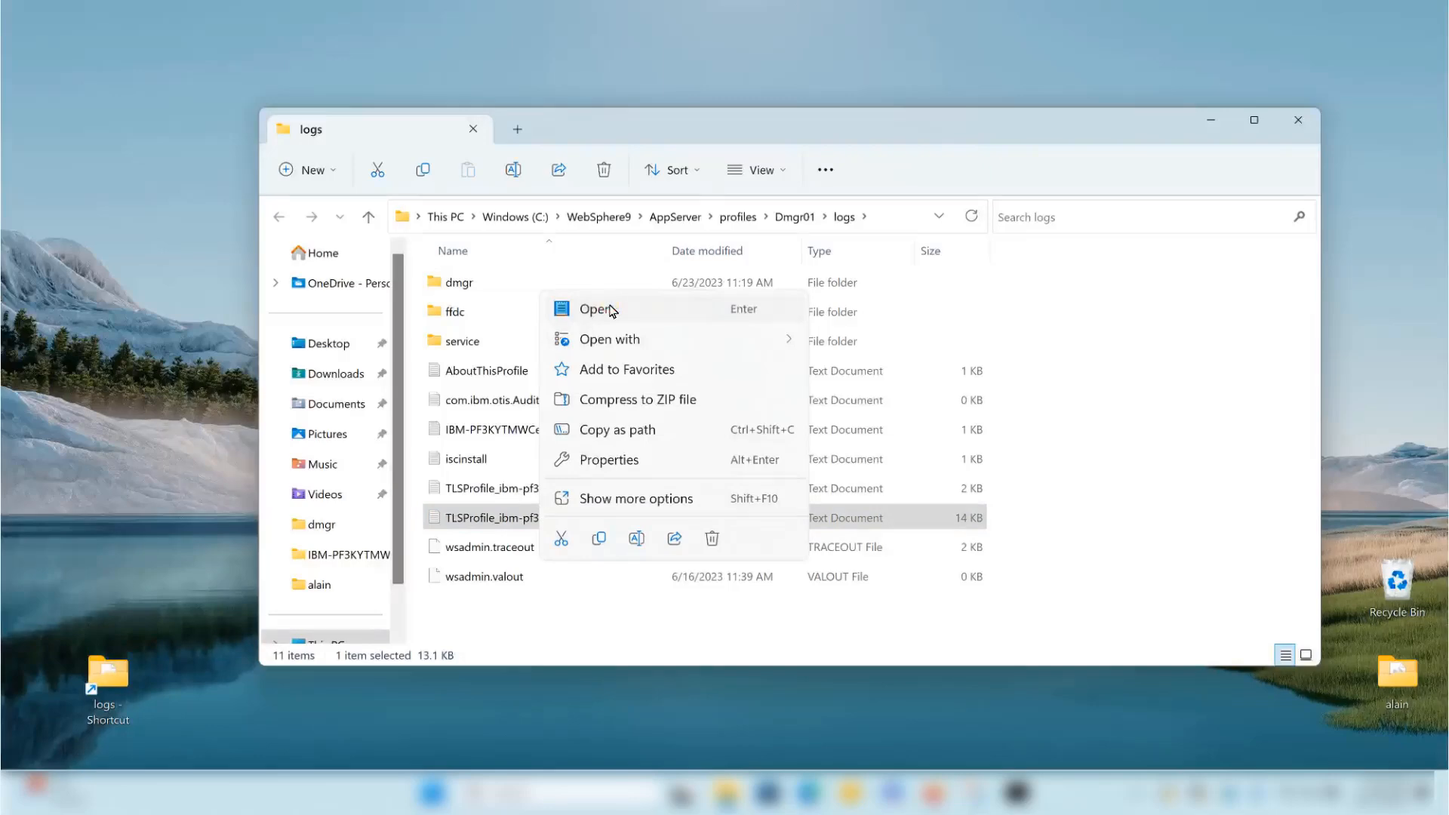
pyautogui.click(596, 309)
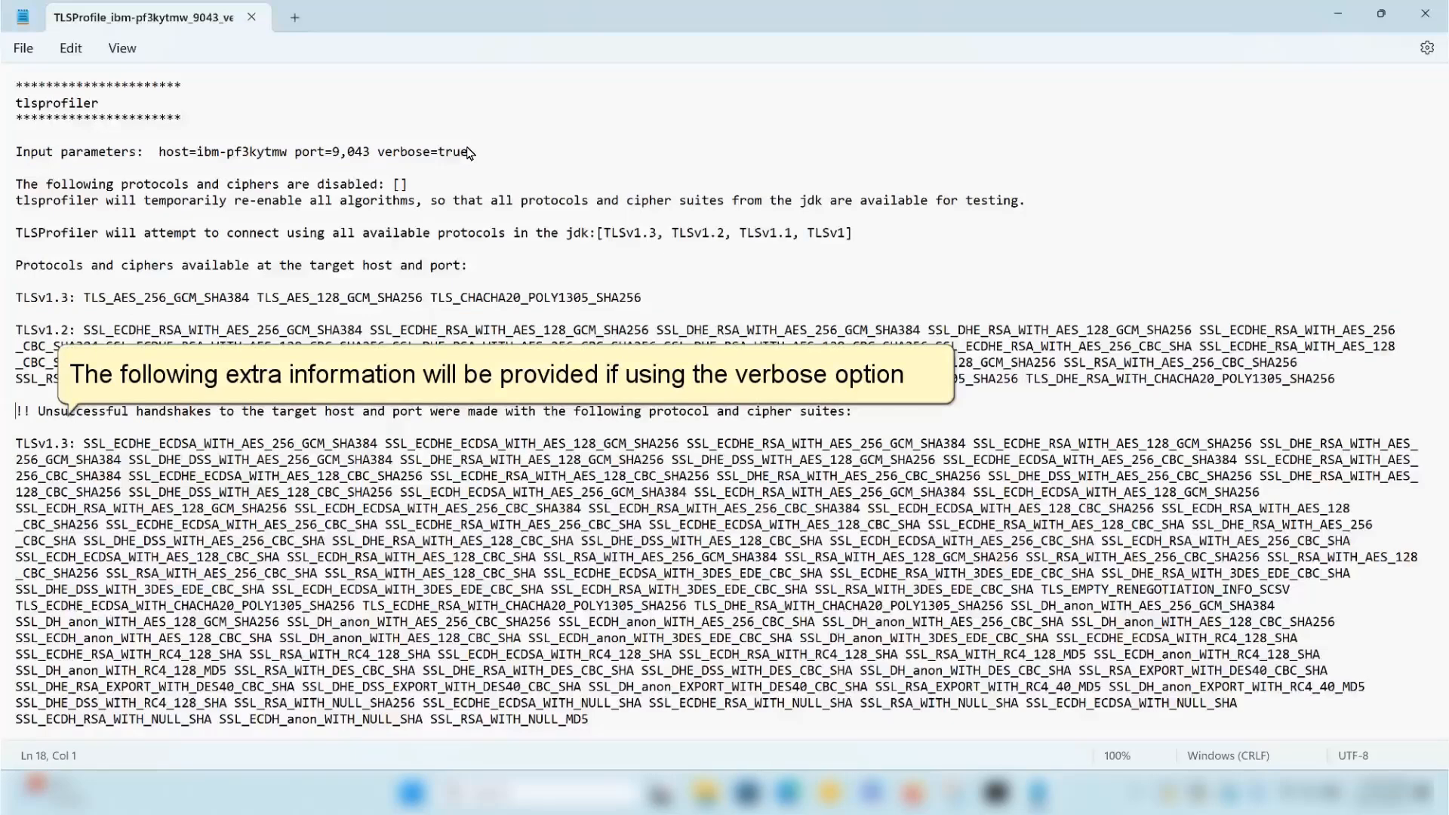
pyautogui.moveTo(226, 291)
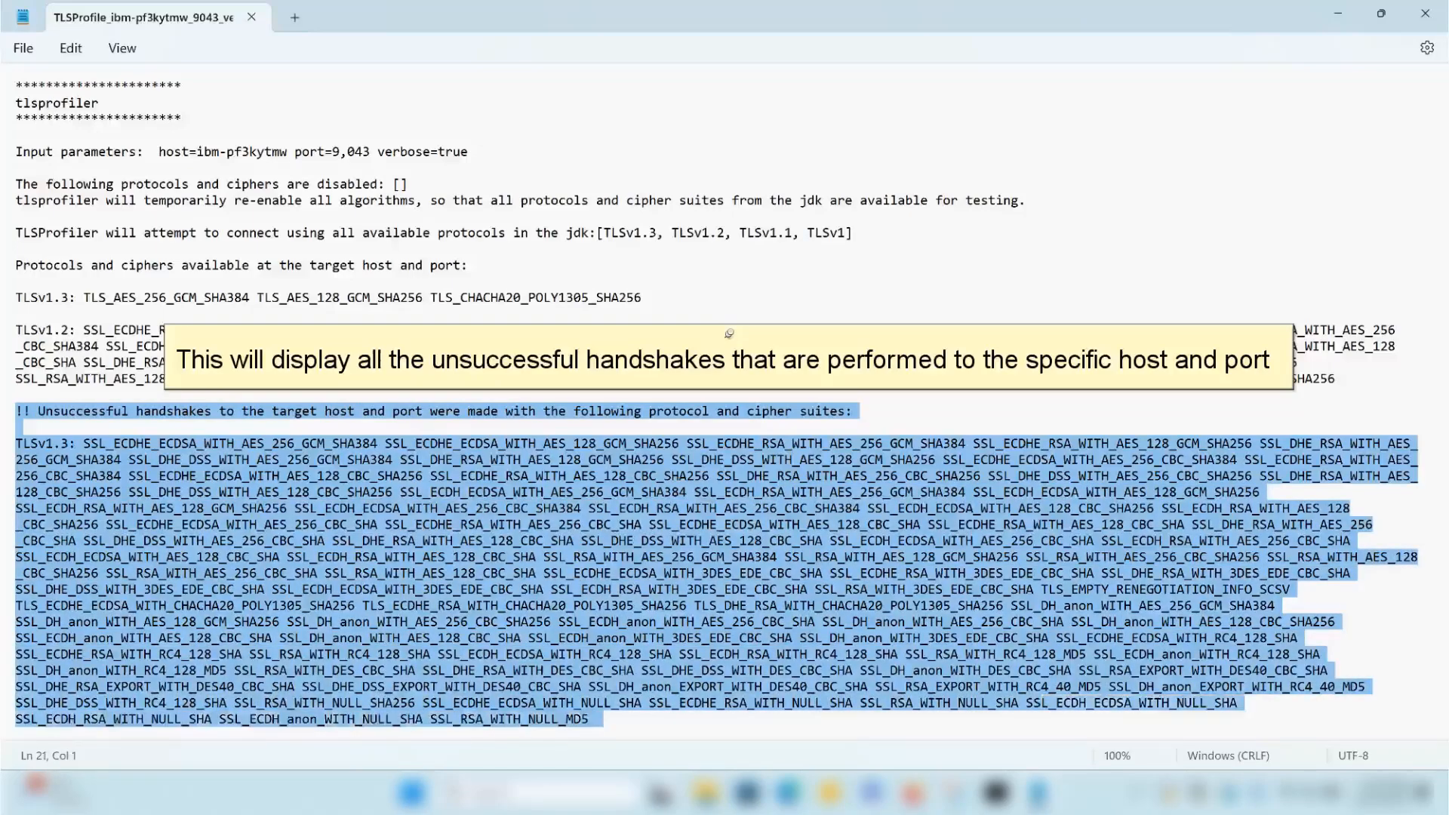
# - Read the verbose report's unsuccessful handshake cipher lists, then close Notepad and the logs folder
pyautogui.scroll(-3)
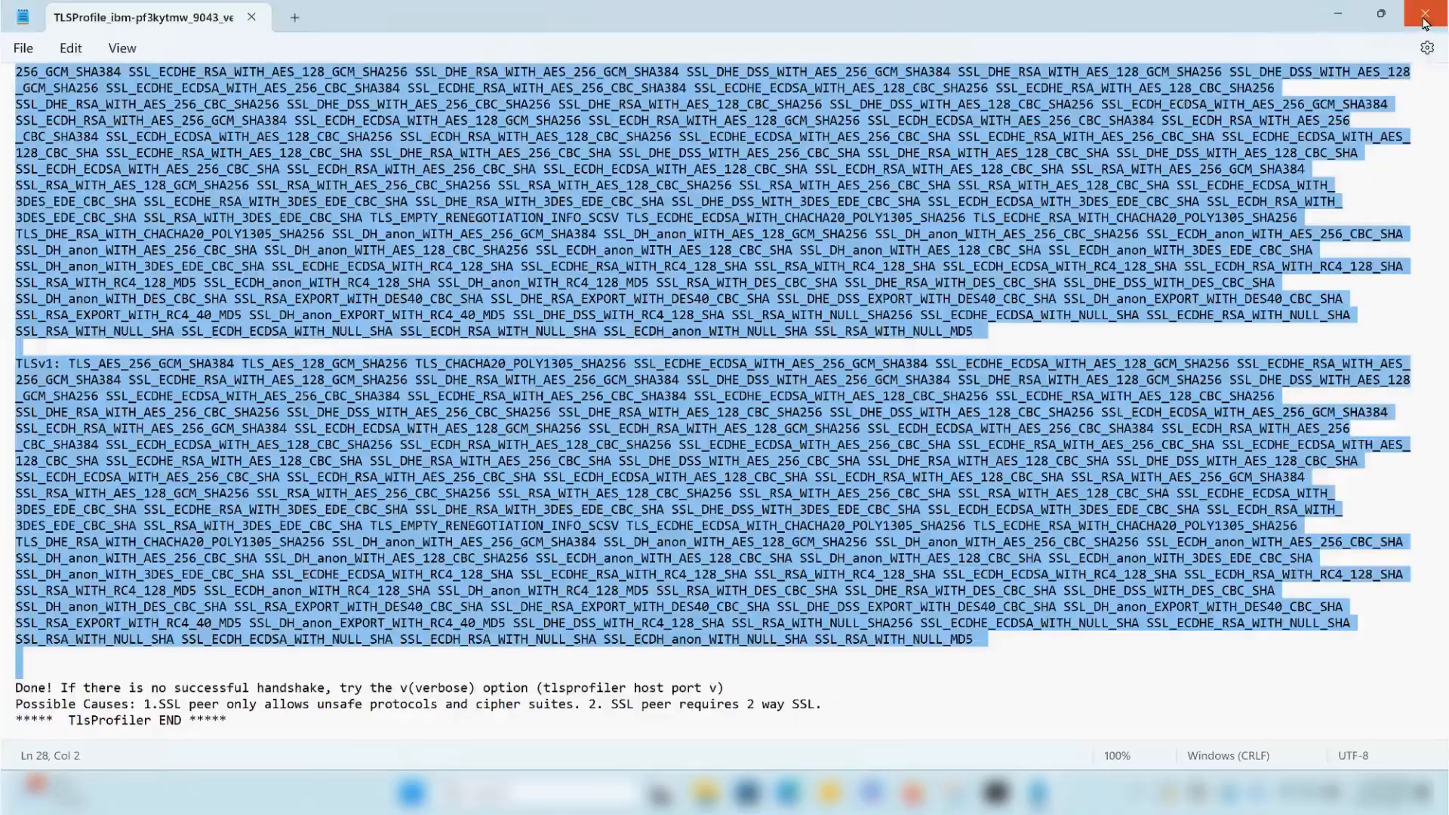
pyautogui.click(1423, 16)
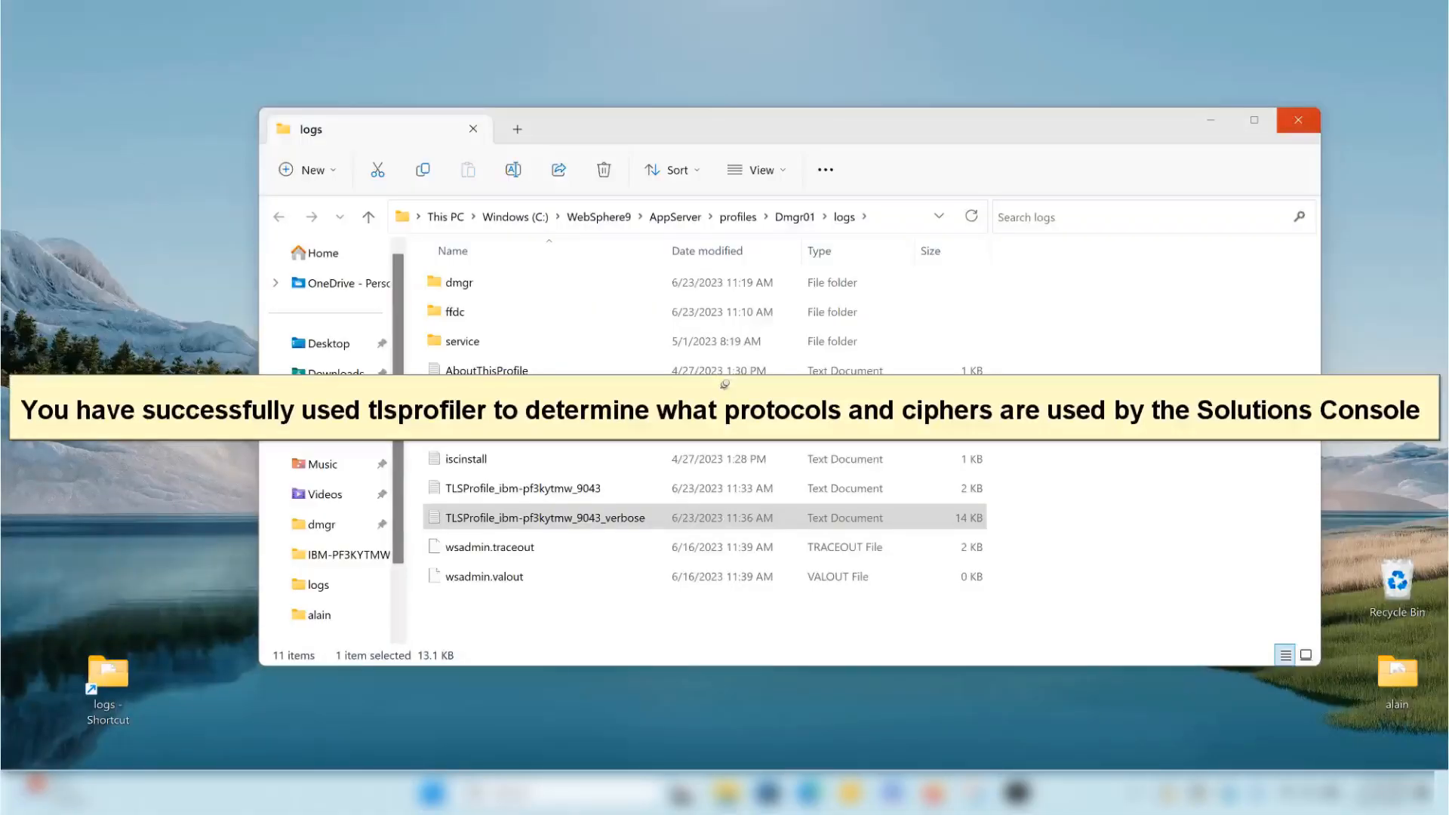
pyautogui.click(1297, 120)
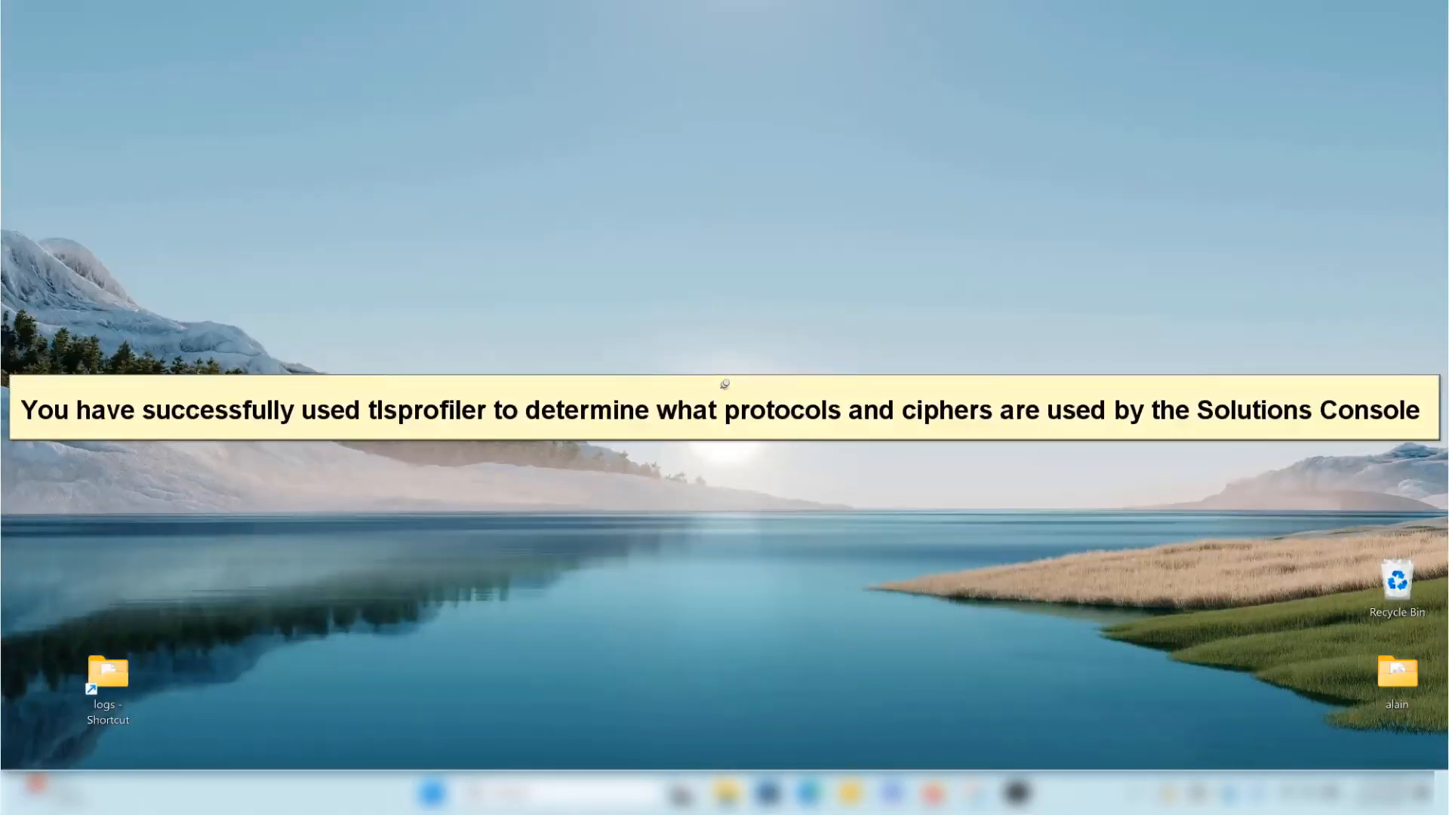